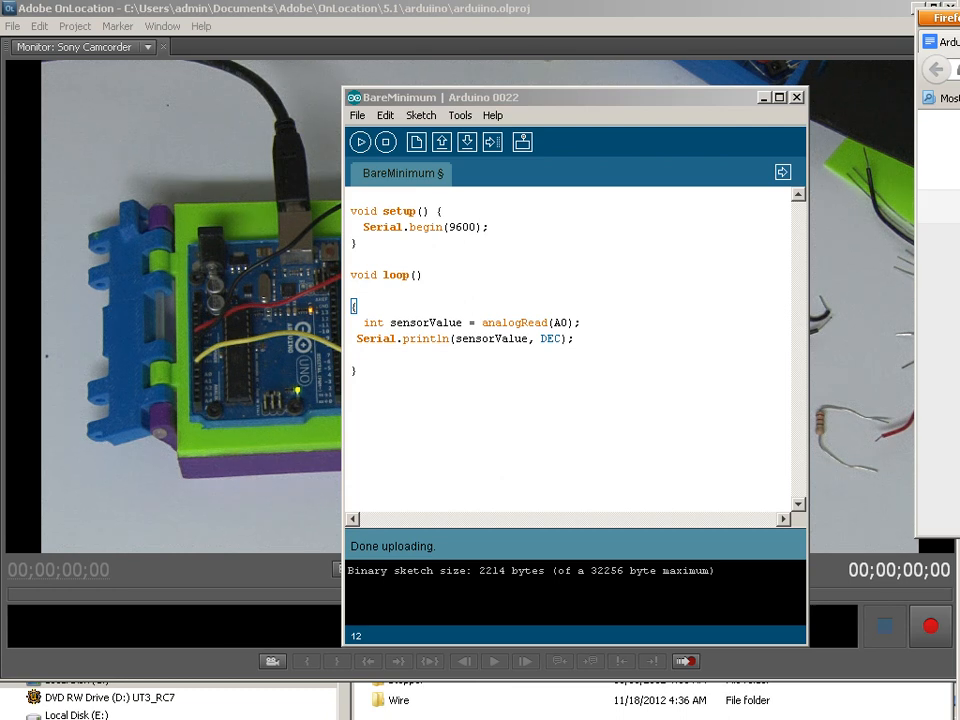
mouse_move(680, 88)
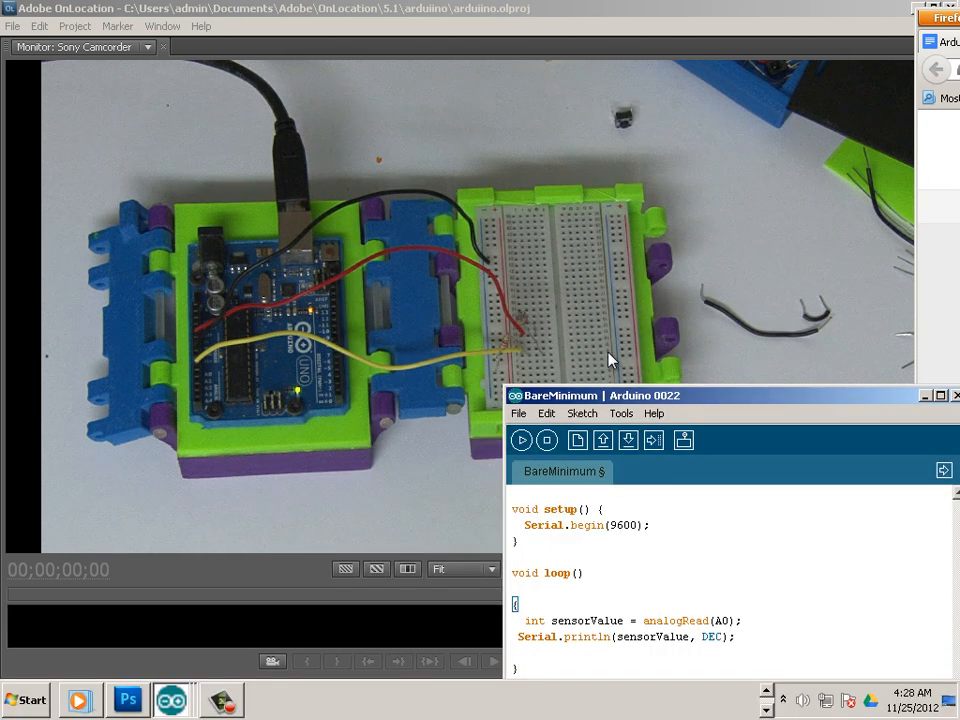
mouse_move(518, 320)
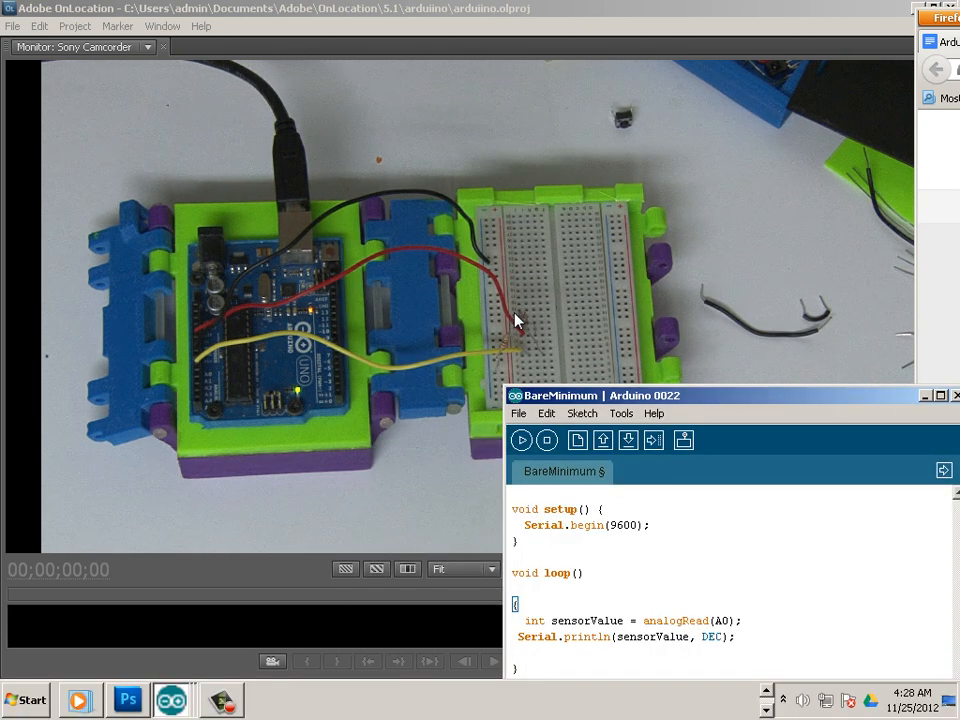
mouse_move(510, 338)
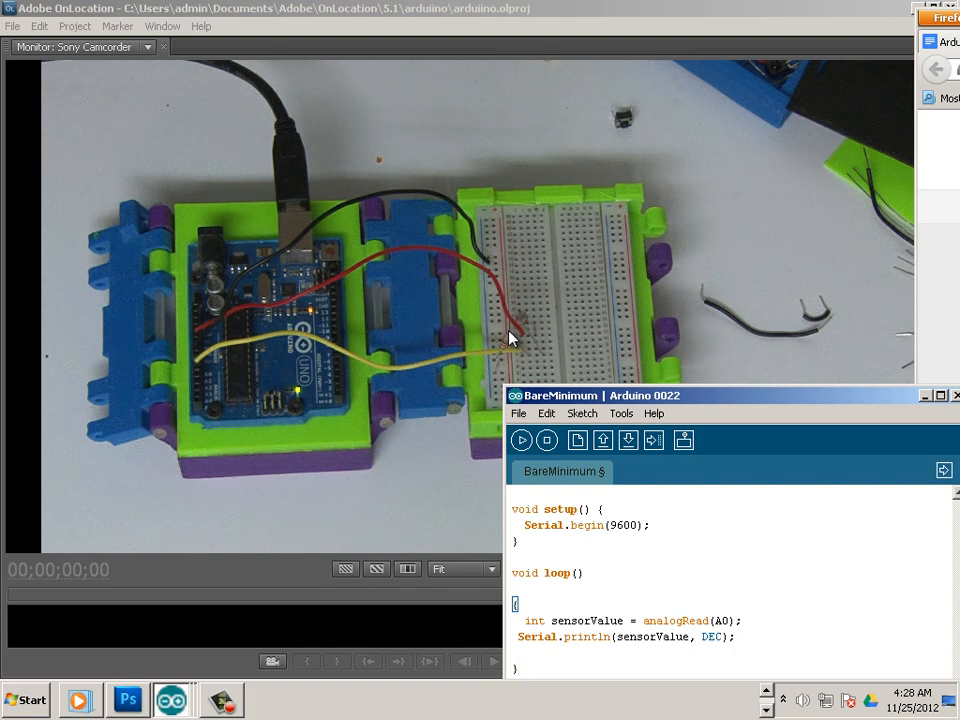
mouse_move(588, 240)
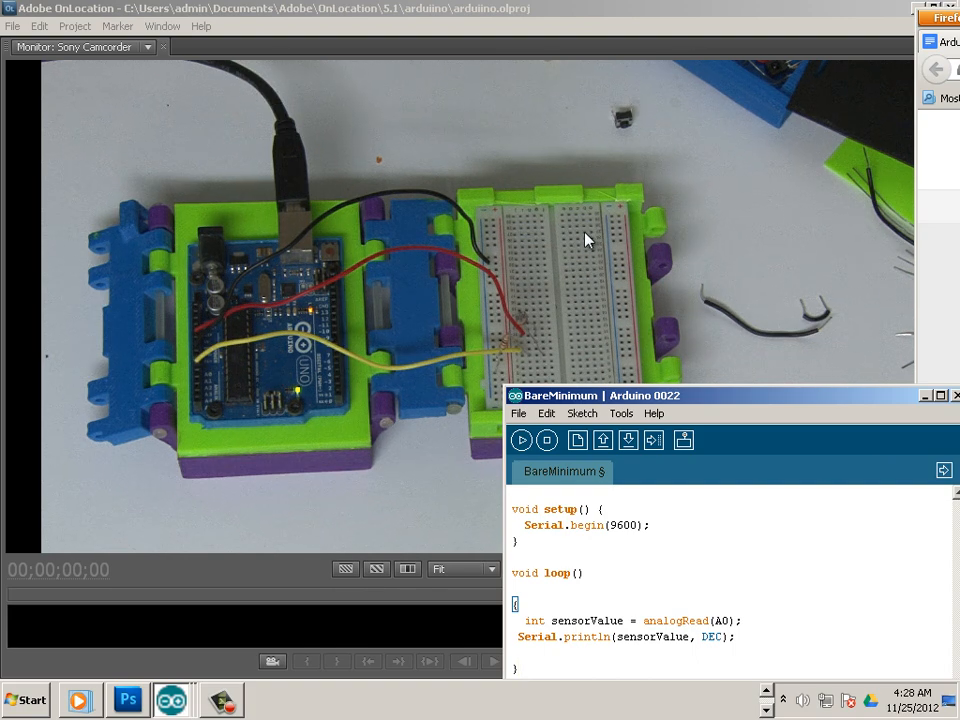
mouse_move(610, 284)
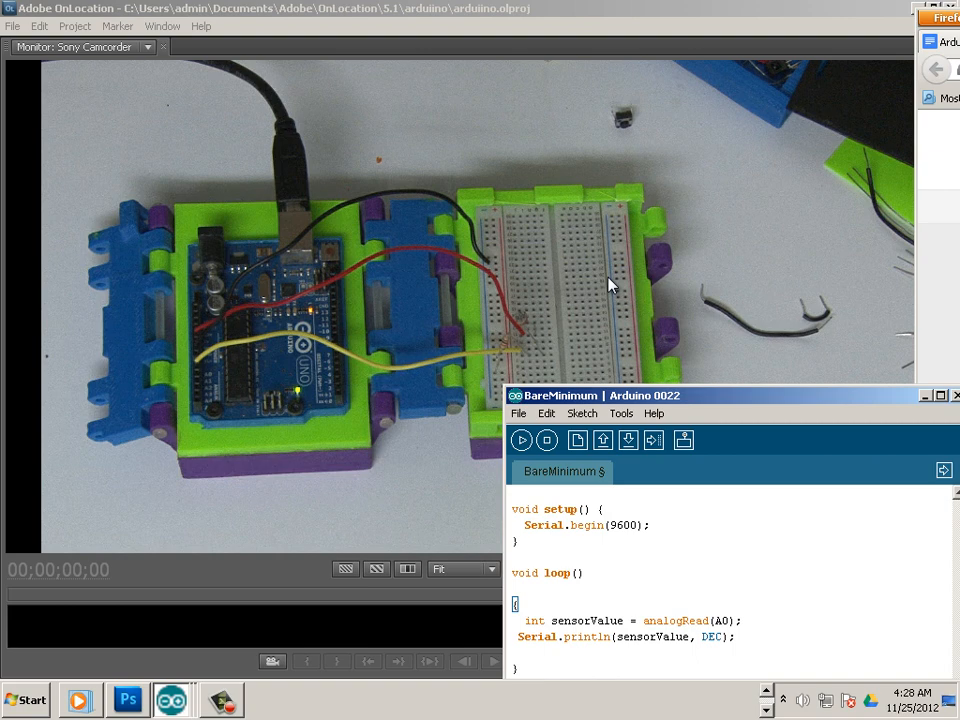
mouse_move(598, 276)
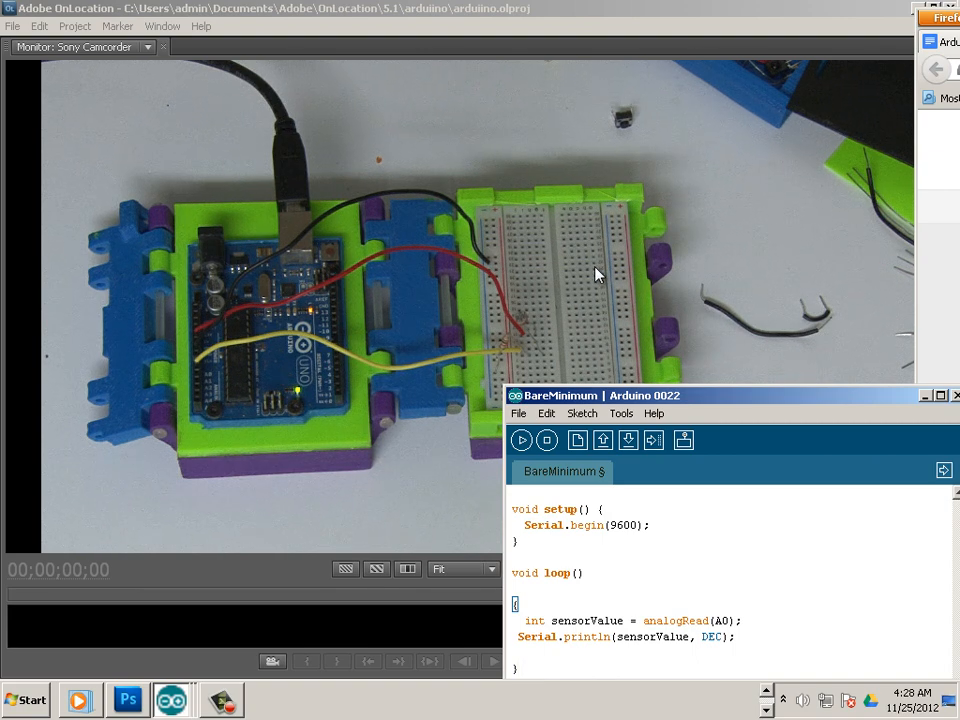
mouse_move(592, 268)
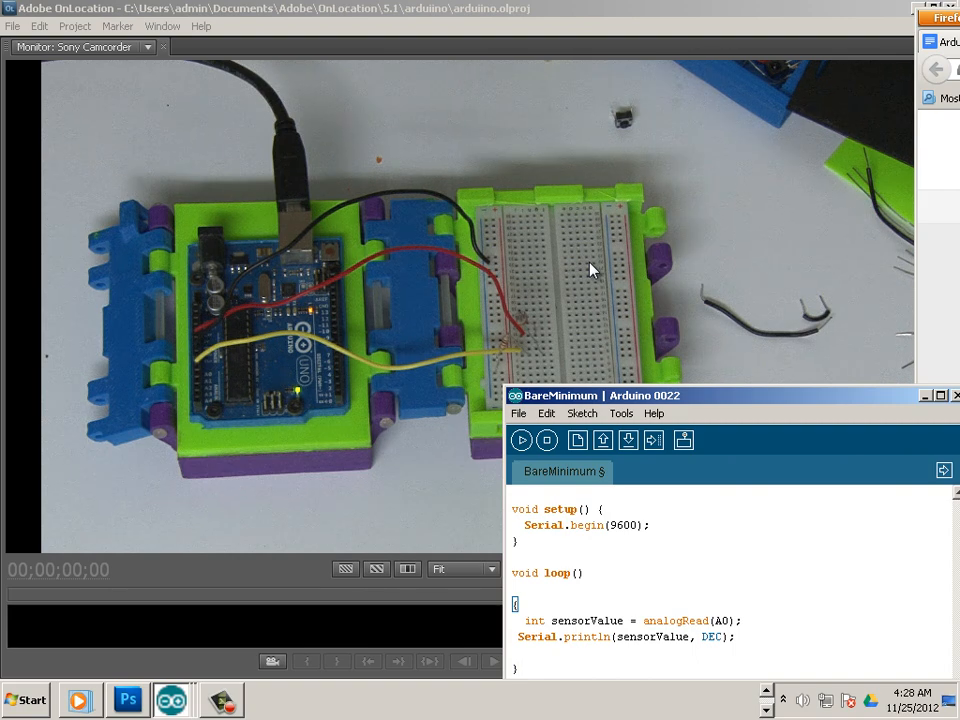
mouse_move(640, 238)
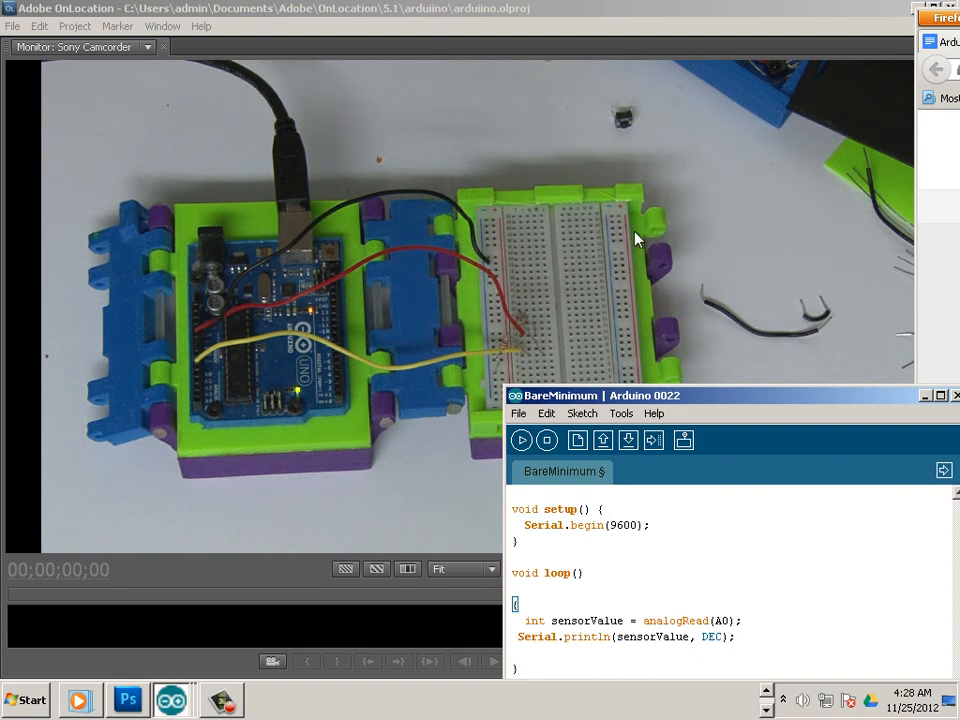
mouse_move(352, 328)
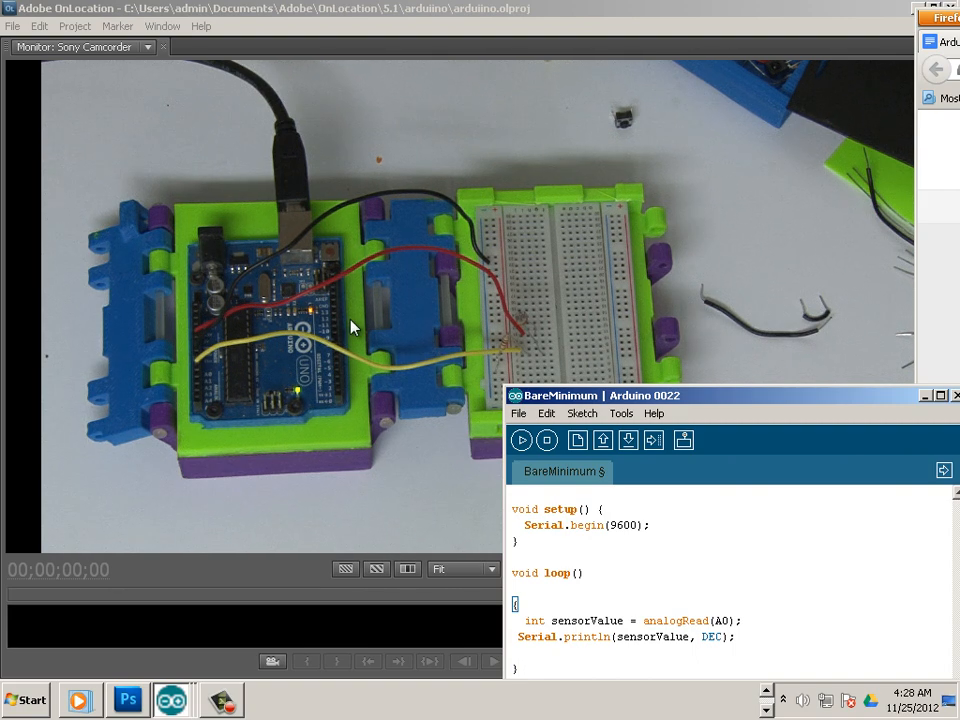
mouse_move(324, 320)
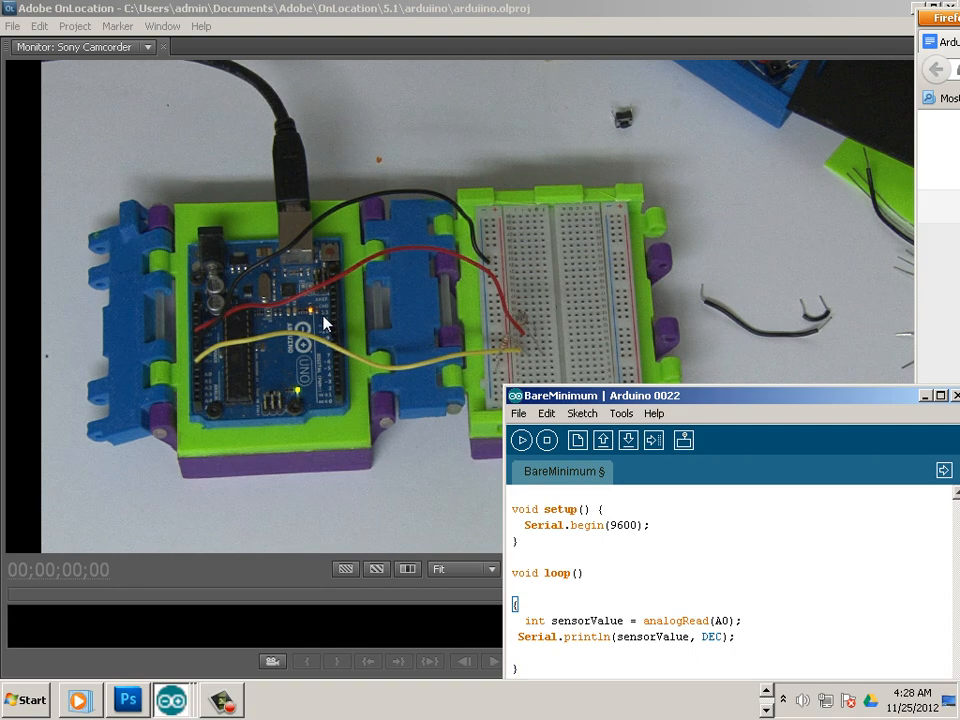
mouse_move(312, 320)
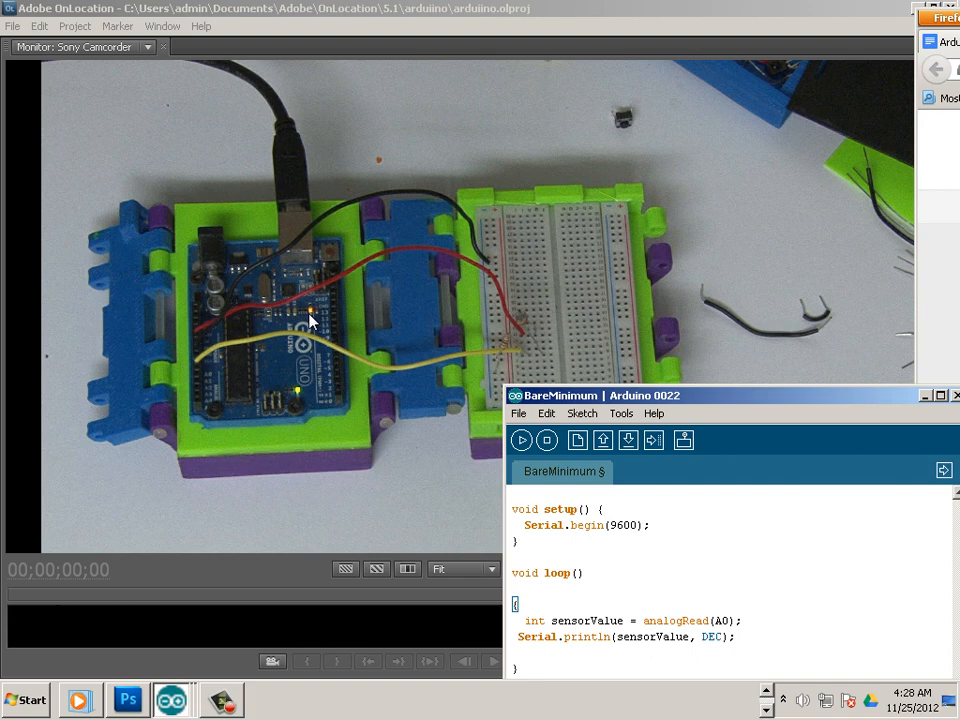
mouse_move(392, 338)
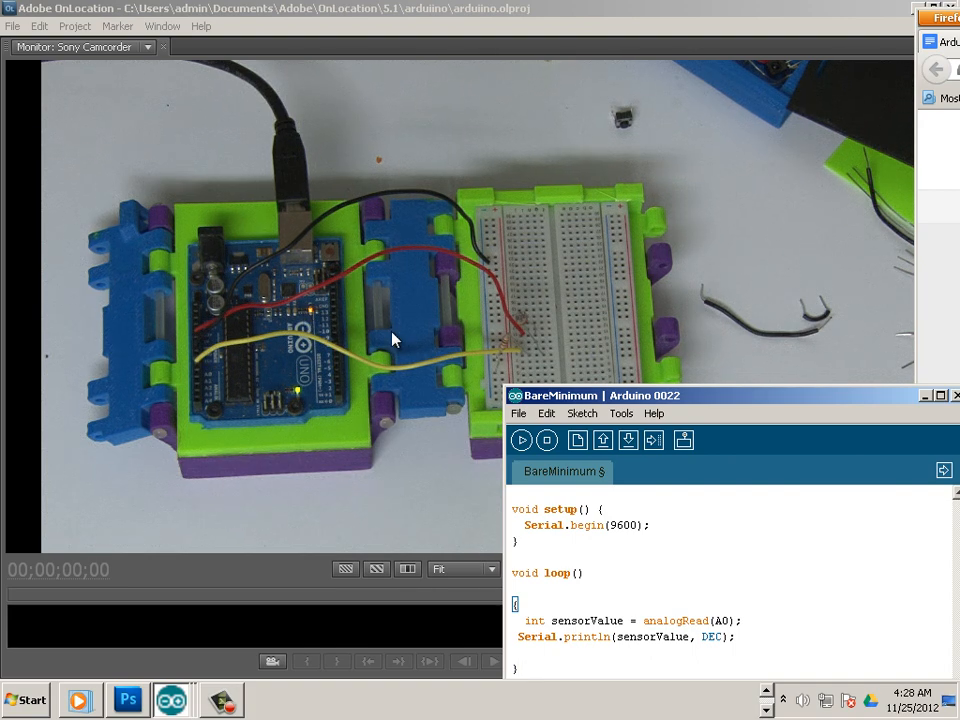
mouse_move(368, 332)
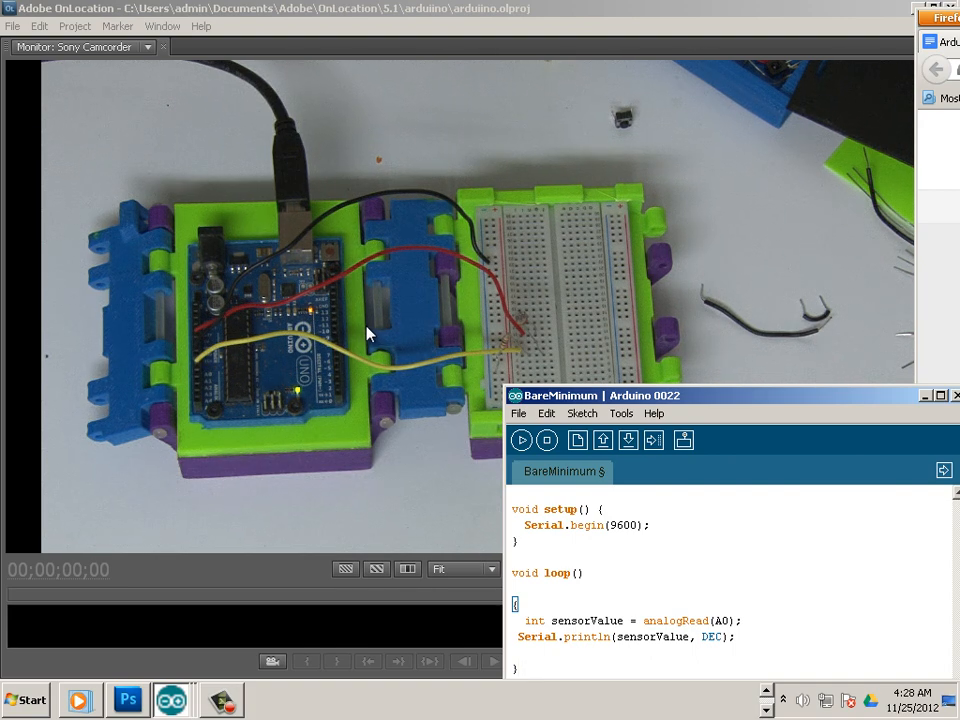
mouse_move(378, 324)
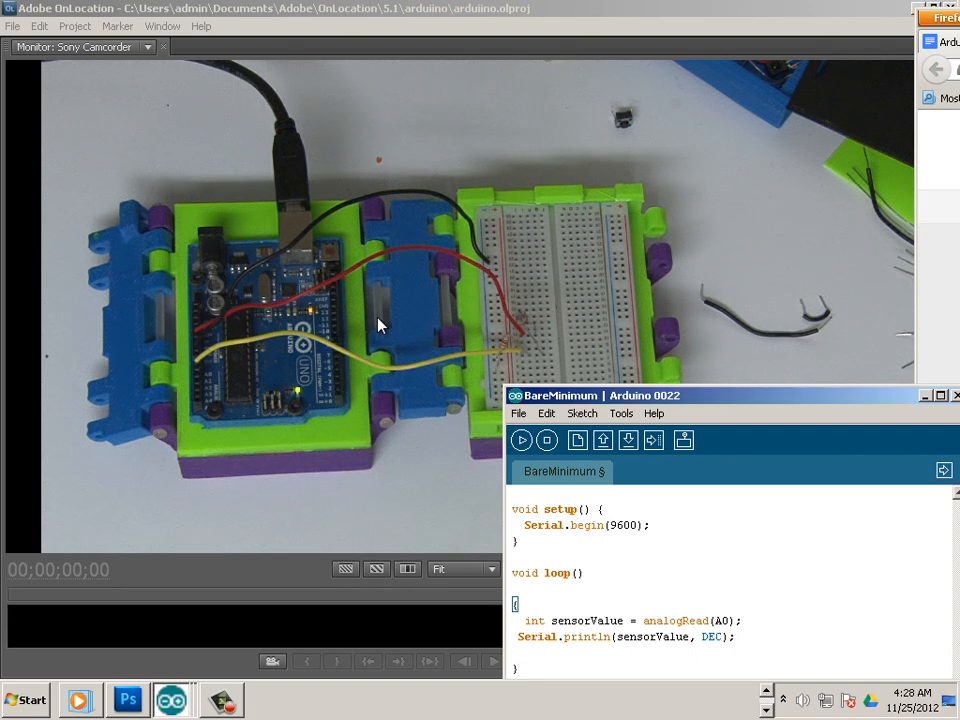
mouse_move(412, 328)
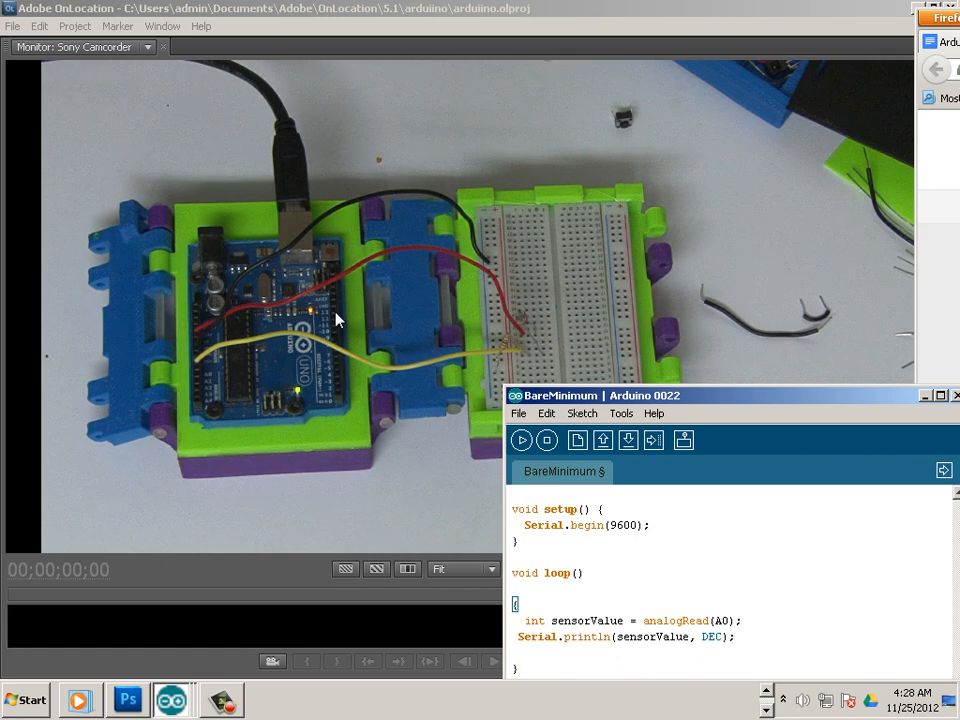
mouse_move(290, 320)
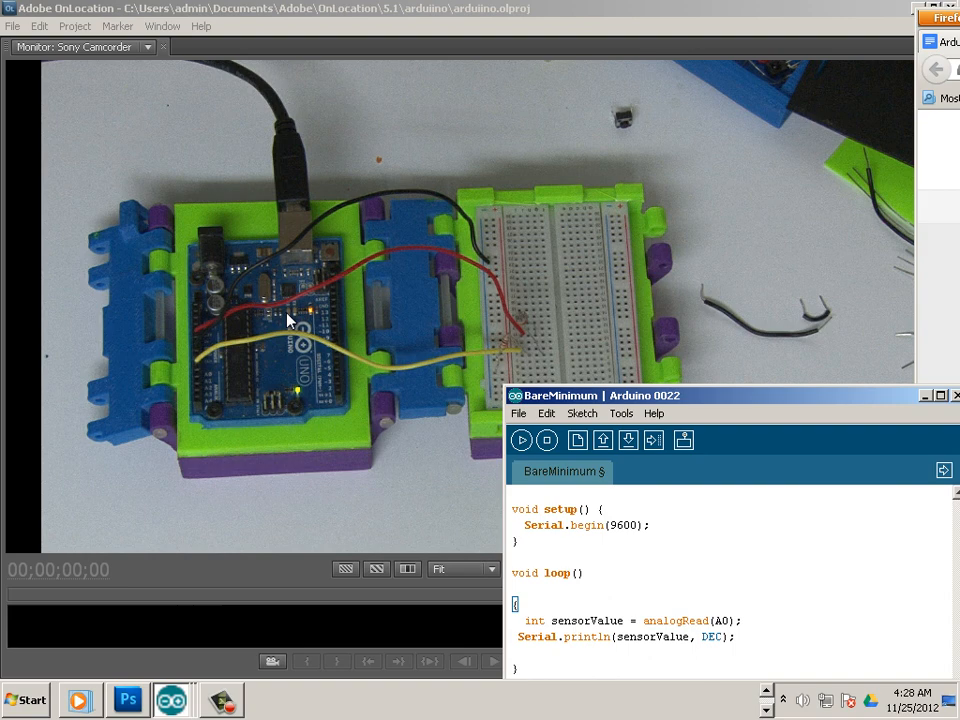
mouse_move(400, 364)
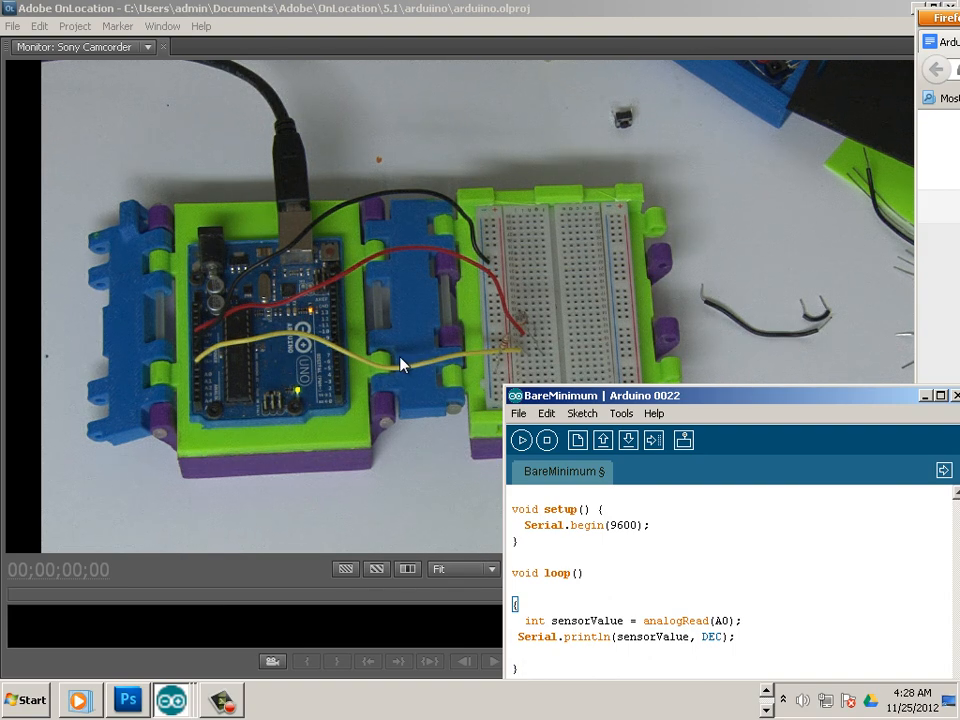
mouse_move(362, 356)
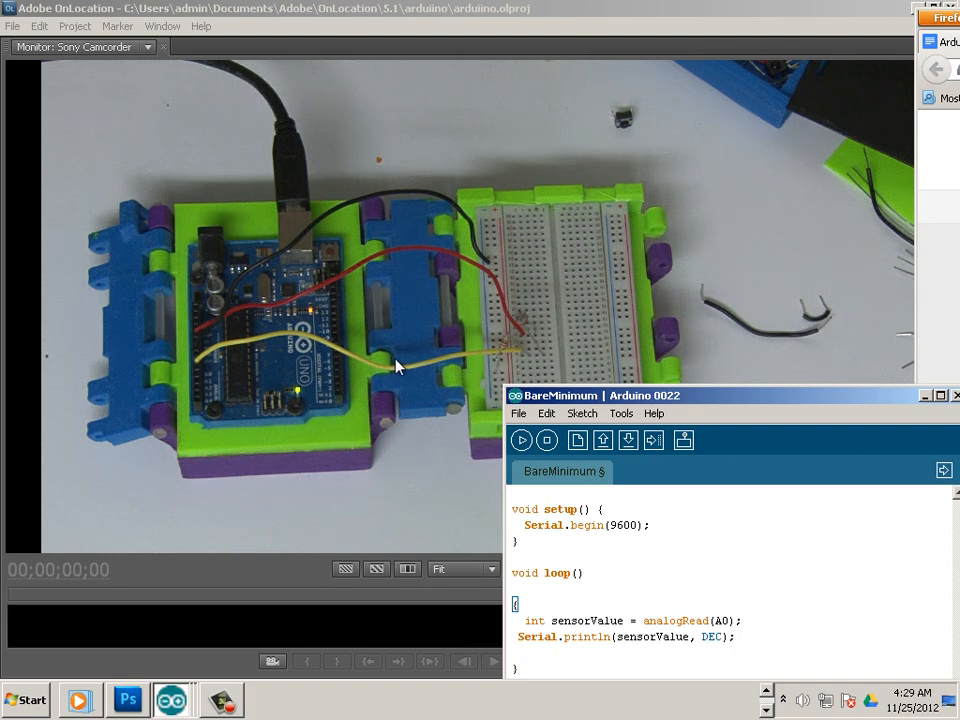
mouse_move(270, 390)
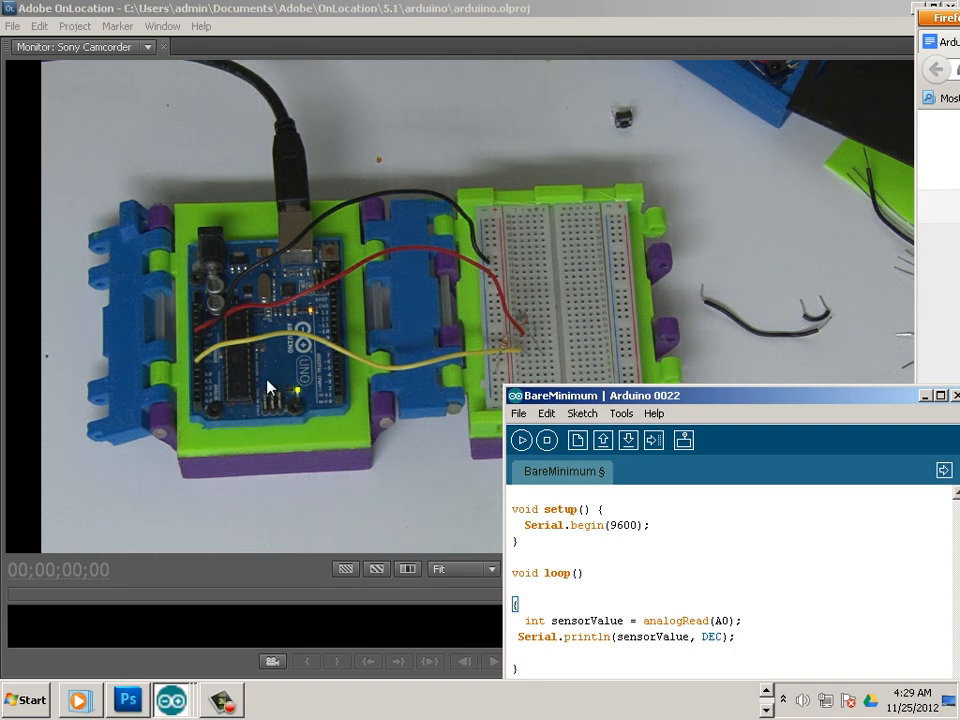
mouse_move(244, 388)
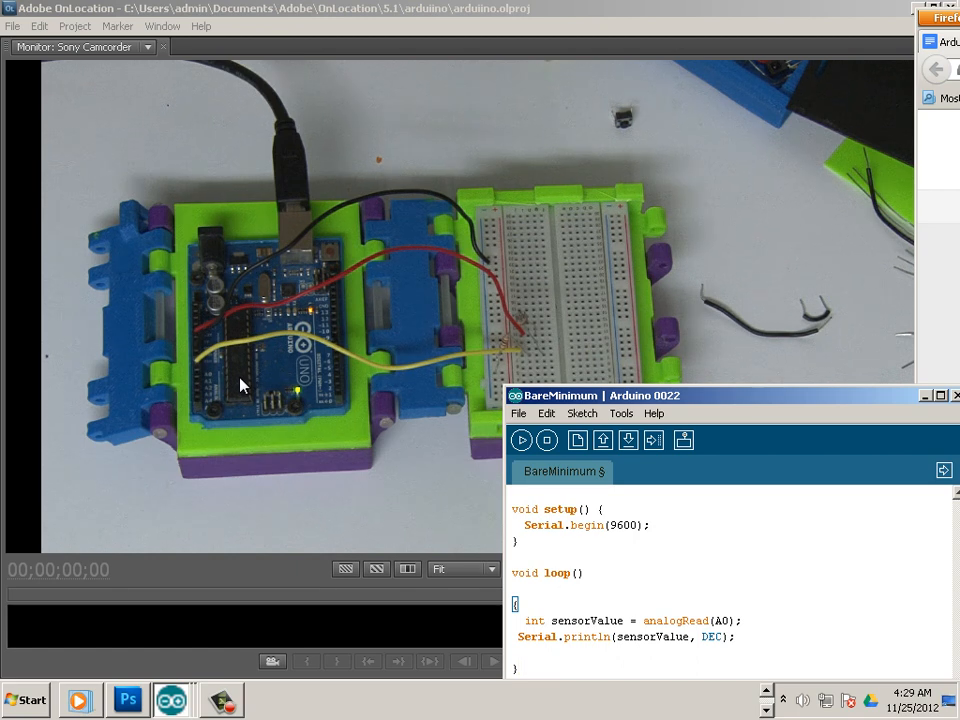
mouse_move(252, 292)
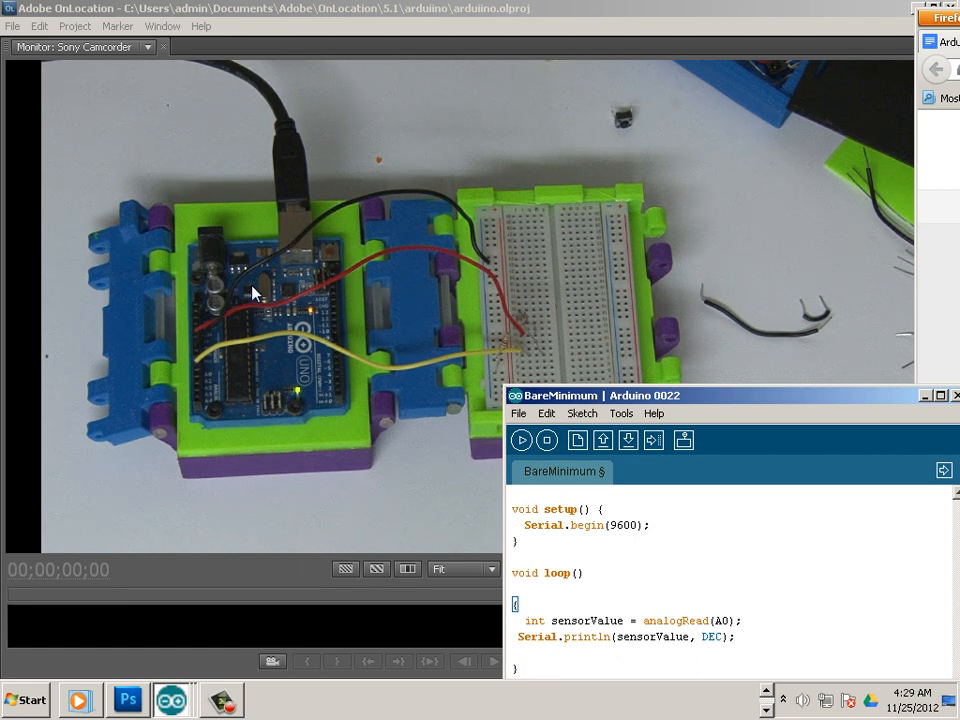
mouse_move(240, 322)
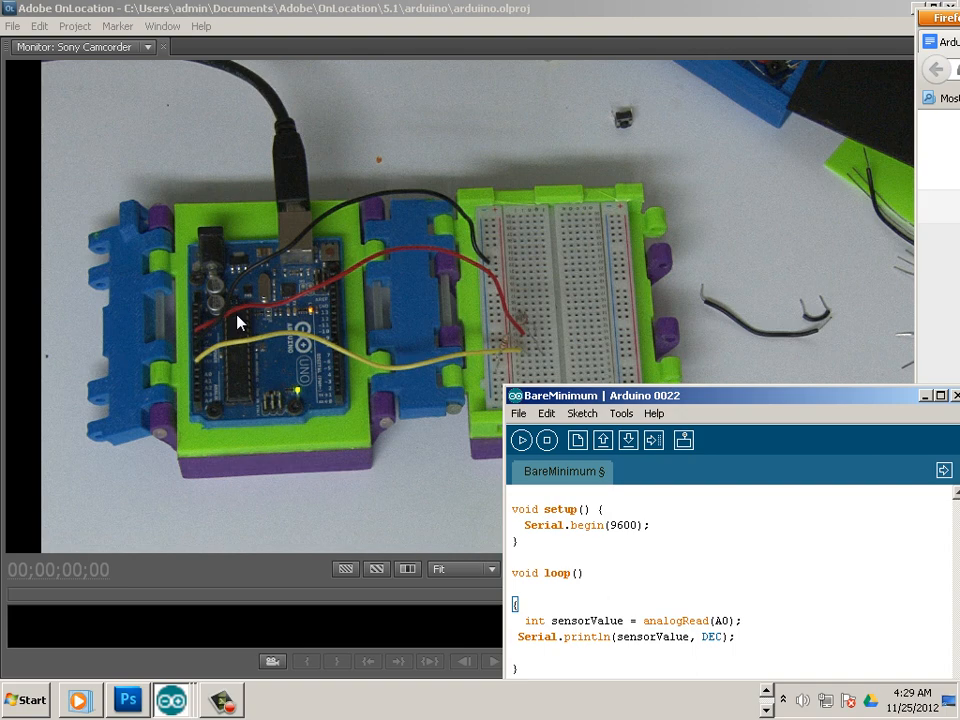
mouse_move(256, 390)
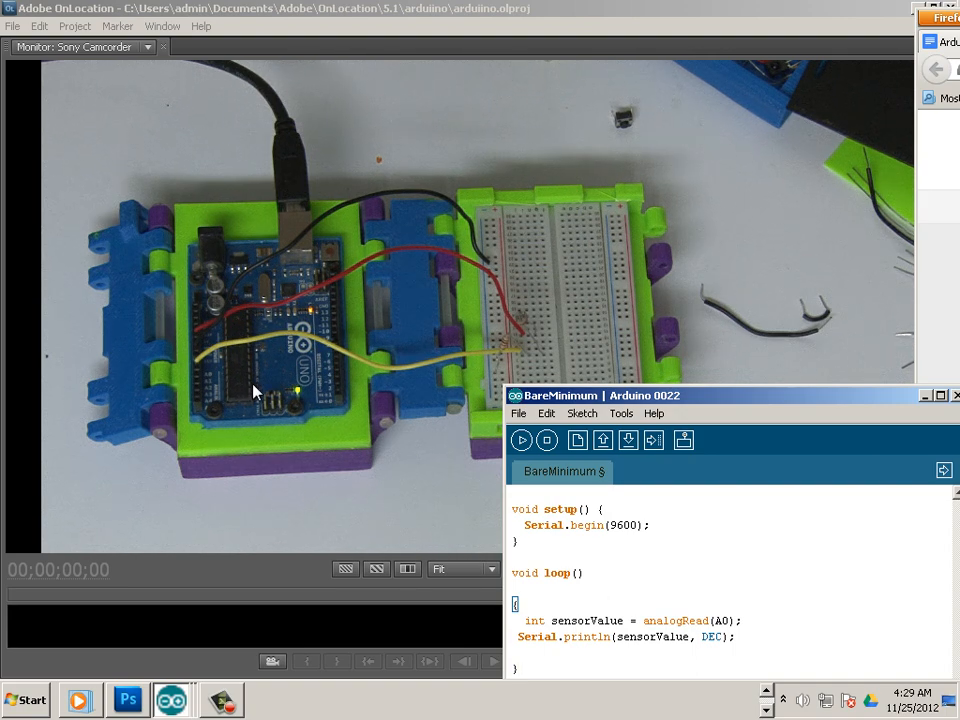
mouse_move(308, 396)
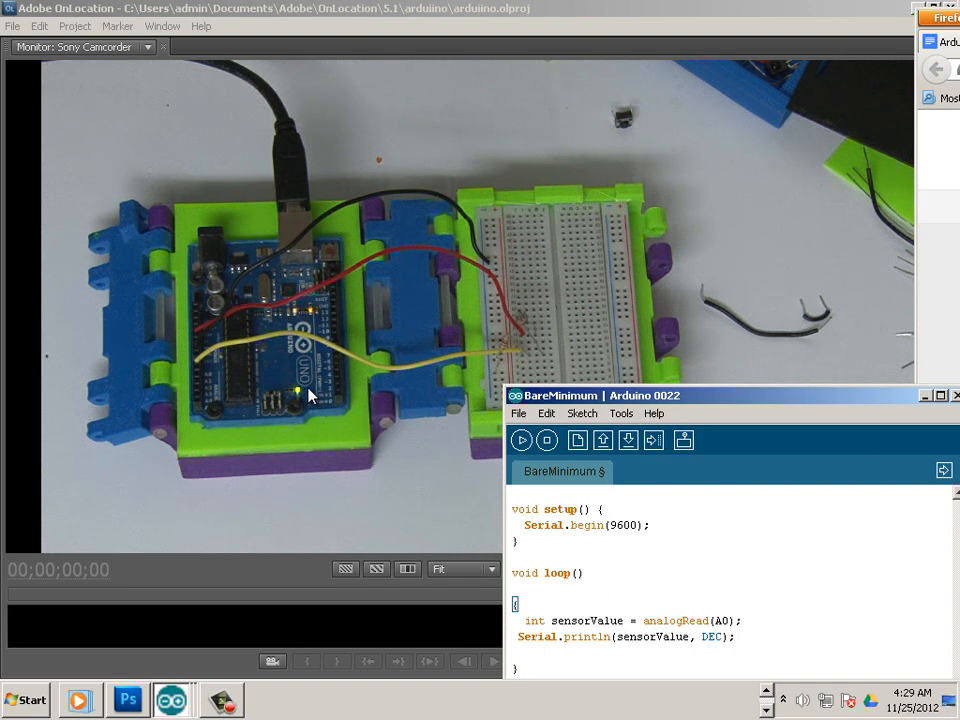
mouse_move(578, 364)
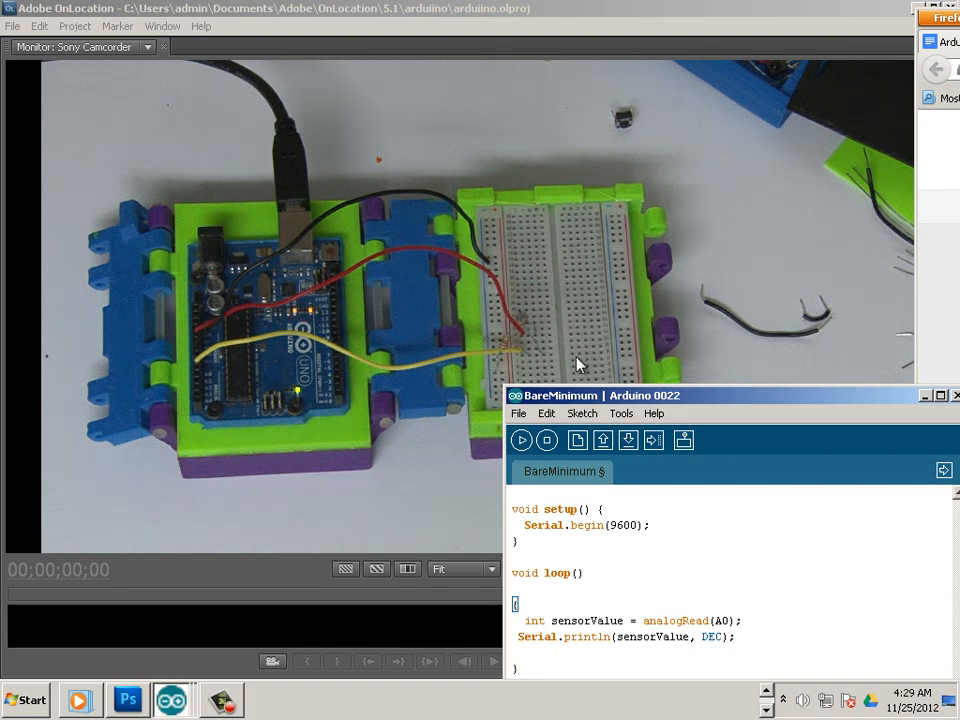
mouse_move(564, 396)
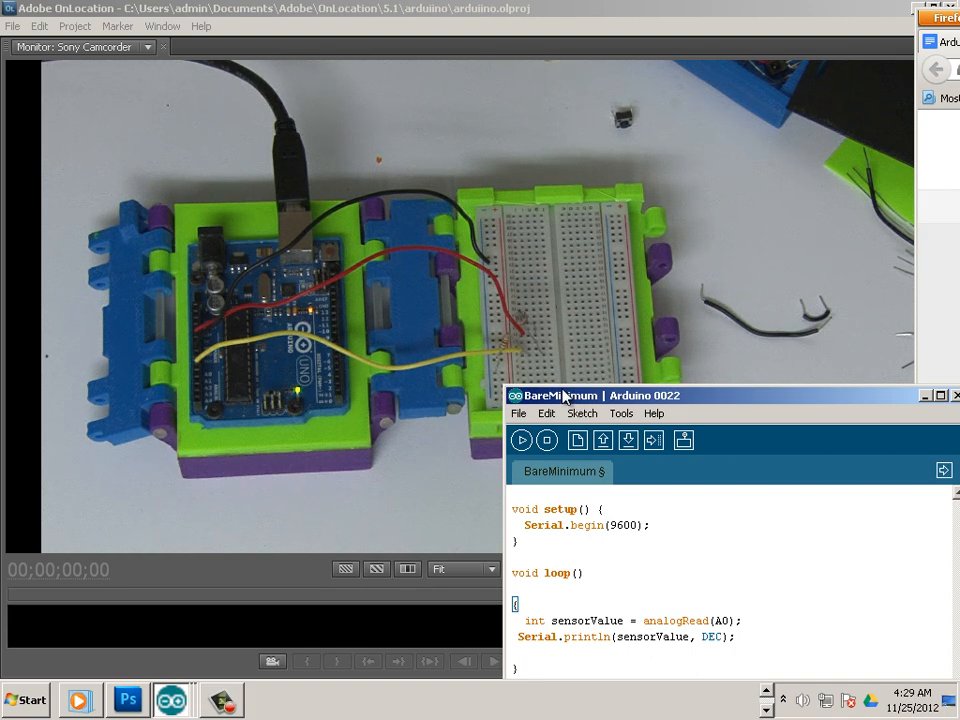
mouse_move(444, 248)
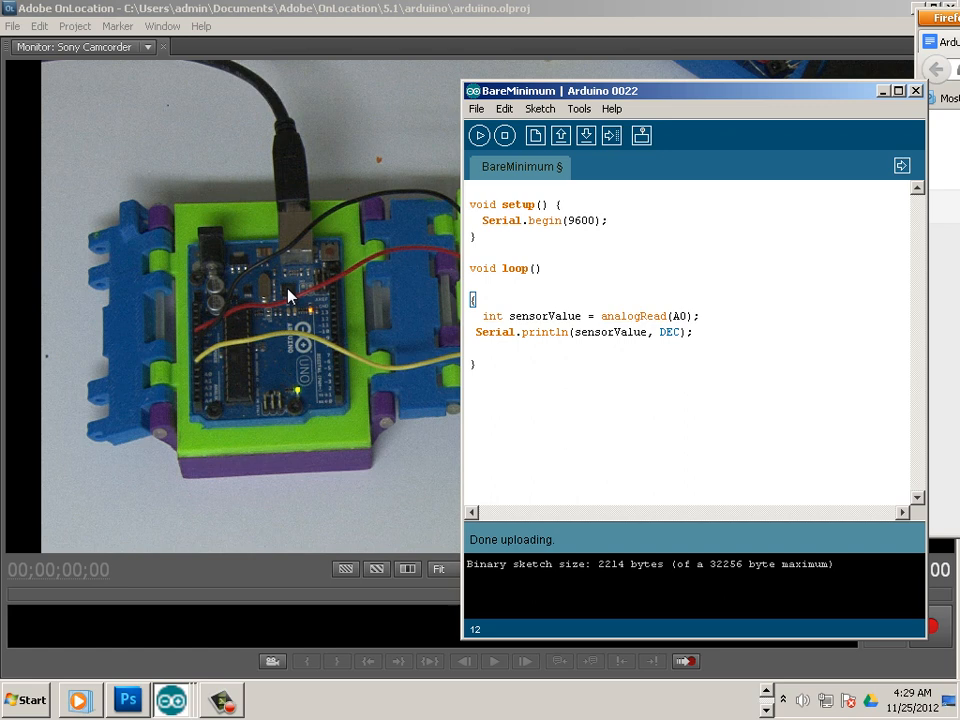
mouse_move(284, 290)
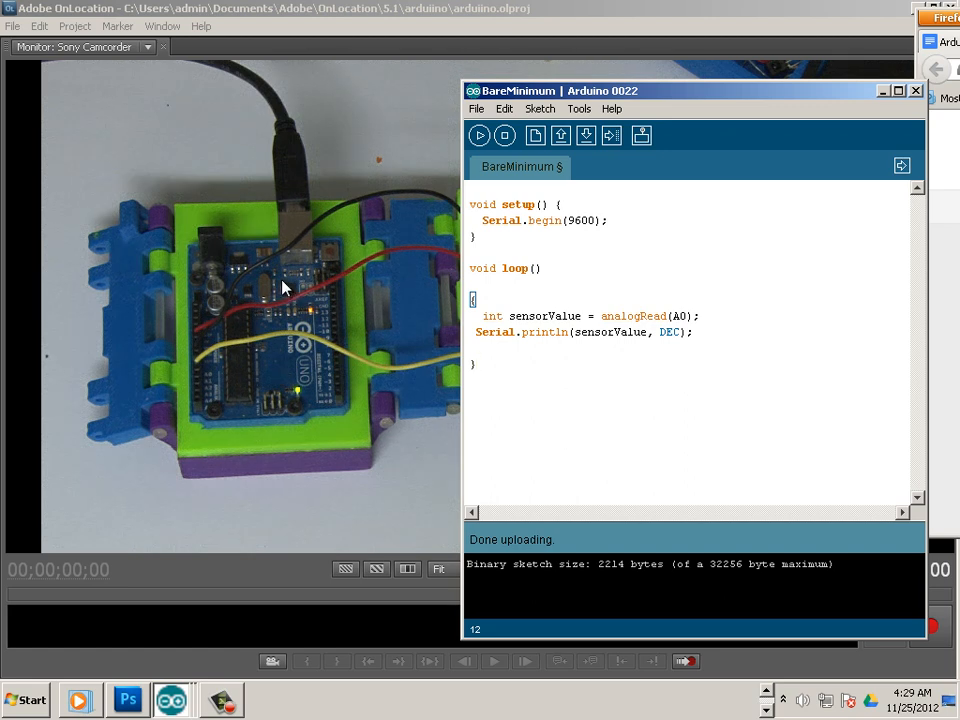
mouse_move(374, 232)
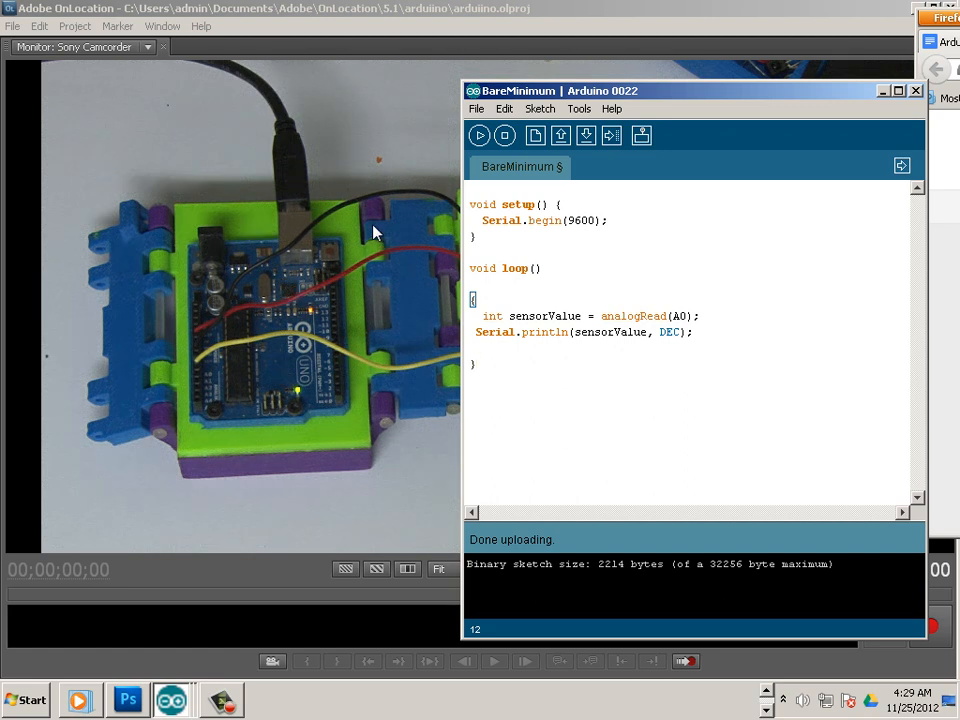
mouse_move(500, 192)
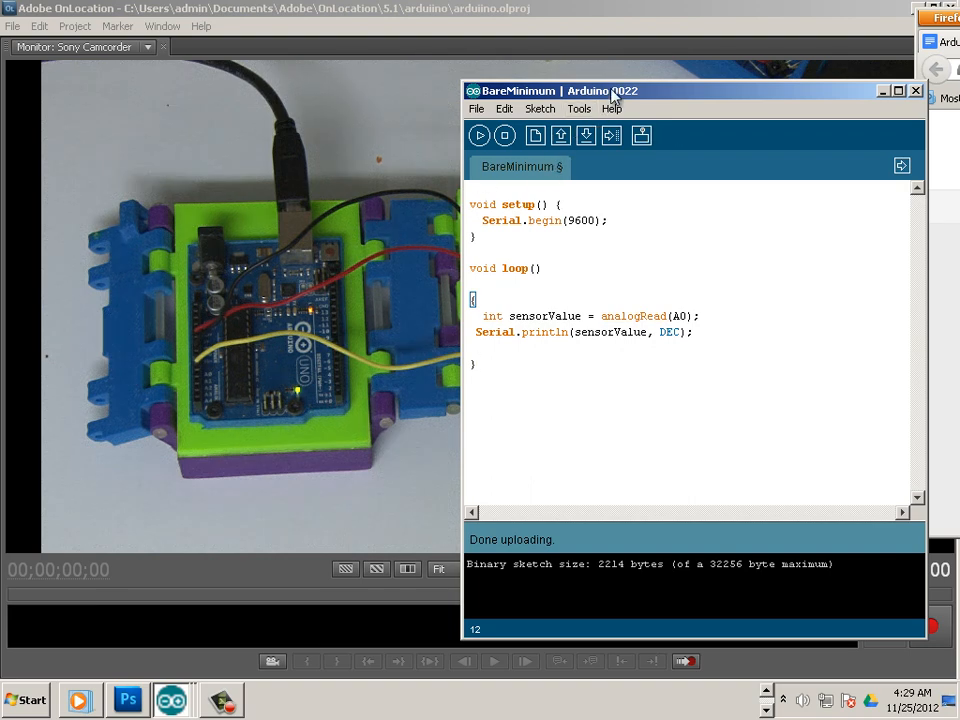
mouse_move(456, 64)
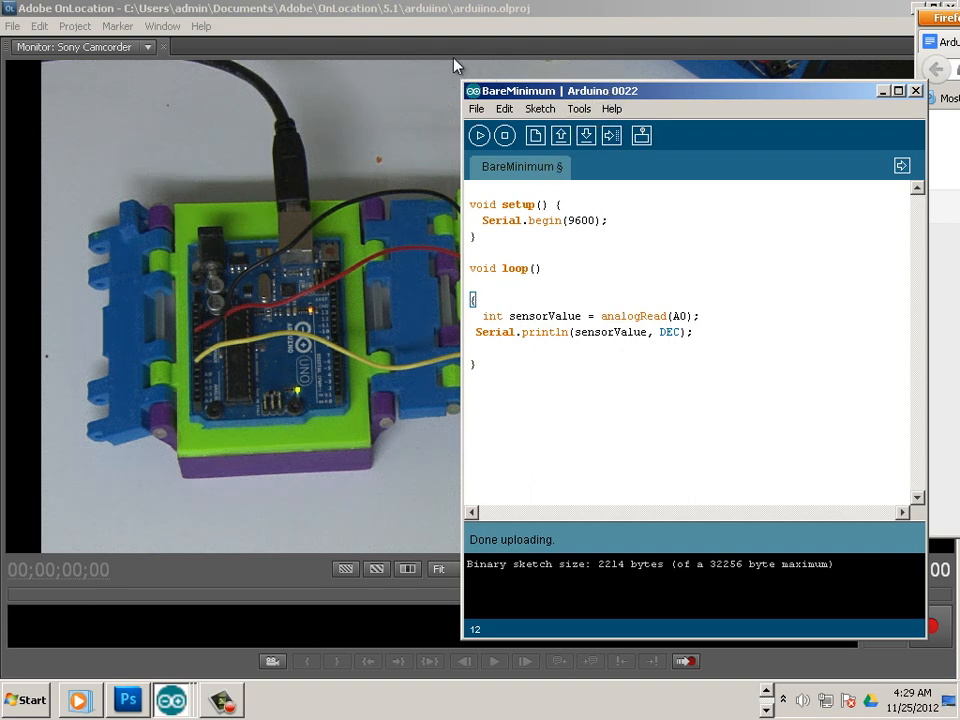
Step: Drag the BareMinimum sketch window by its title bar toward the right of the screen
left_click_drag(692, 90, 380, 58)
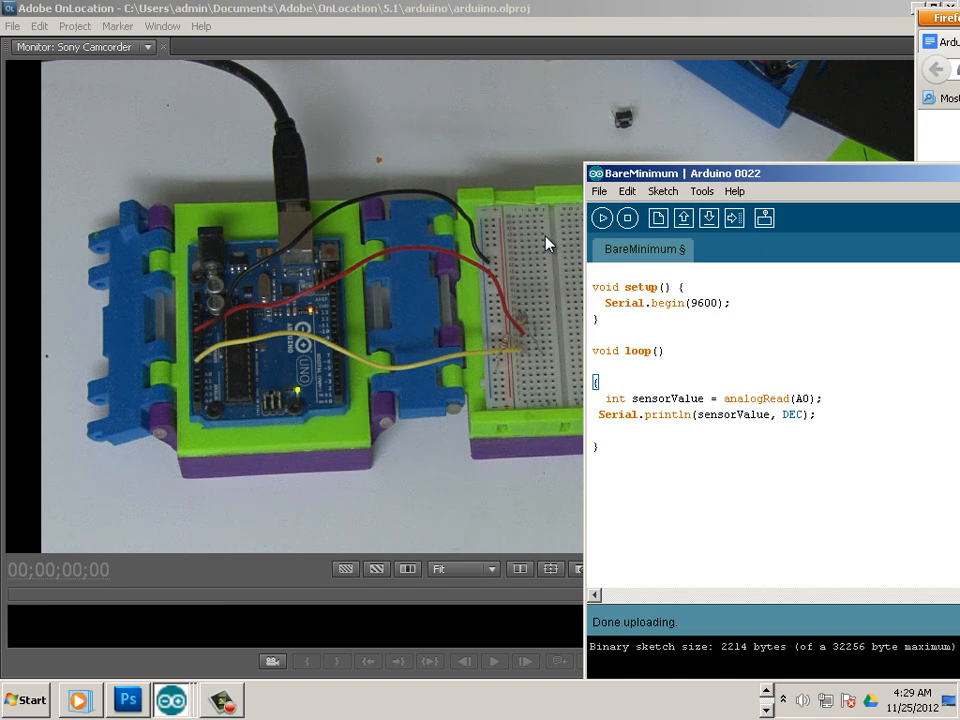
mouse_move(538, 240)
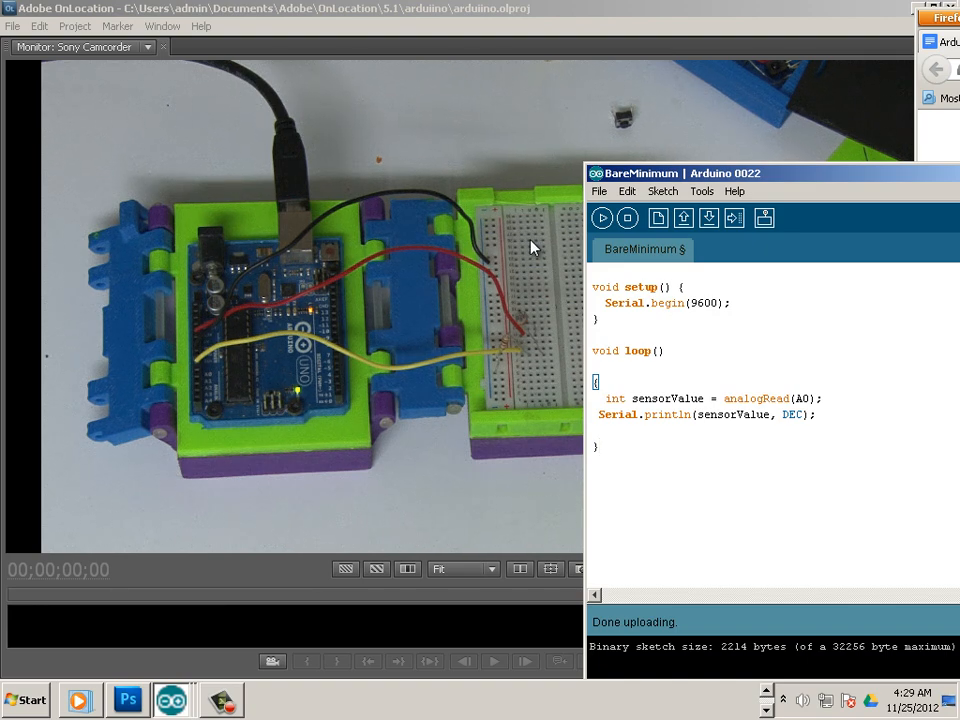
mouse_move(512, 244)
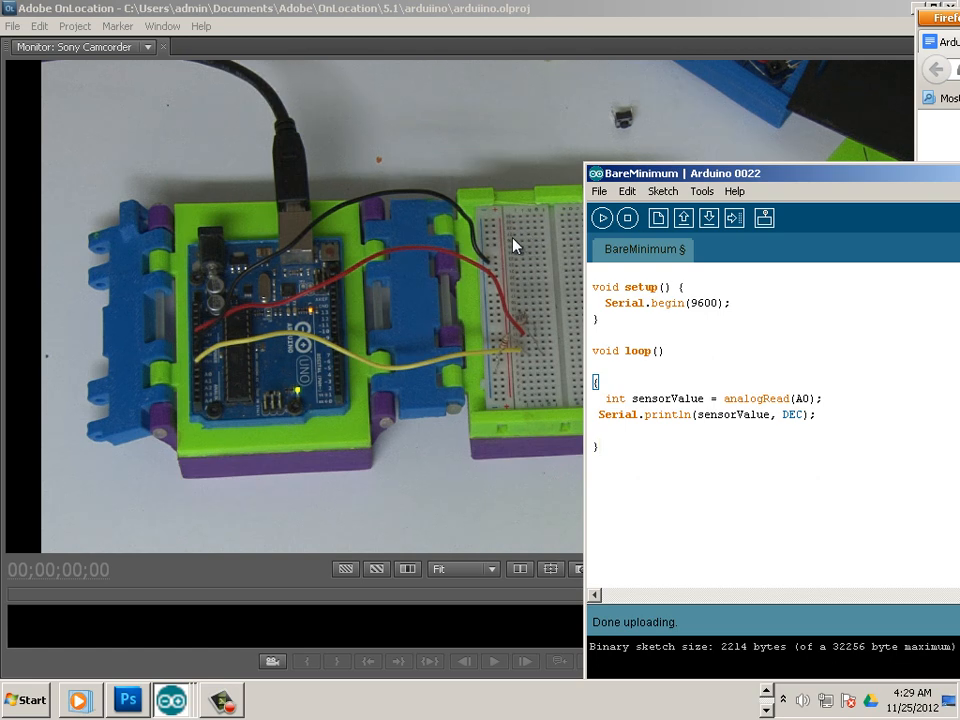
mouse_move(678, 178)
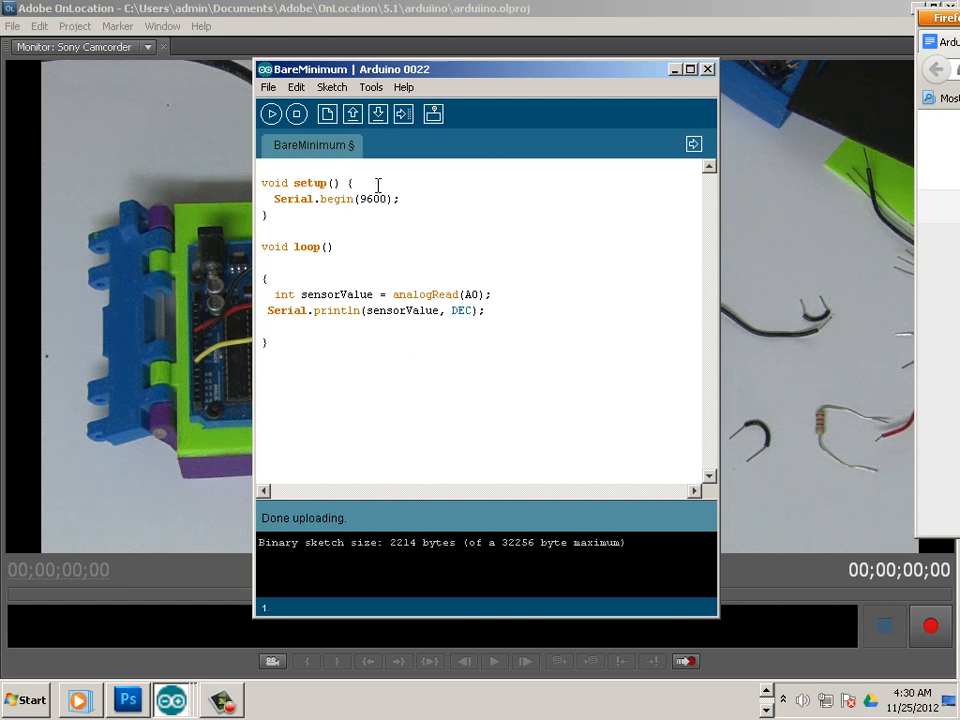
Step: Write 'int count =0;' as a new first line above void setup()
type("int")
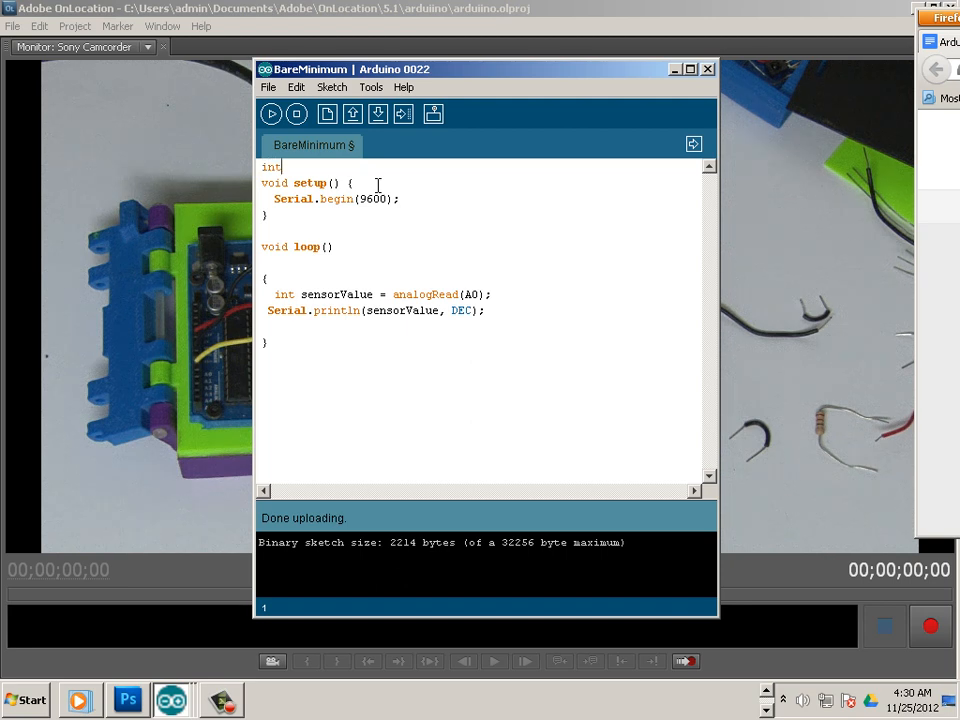
type("c")
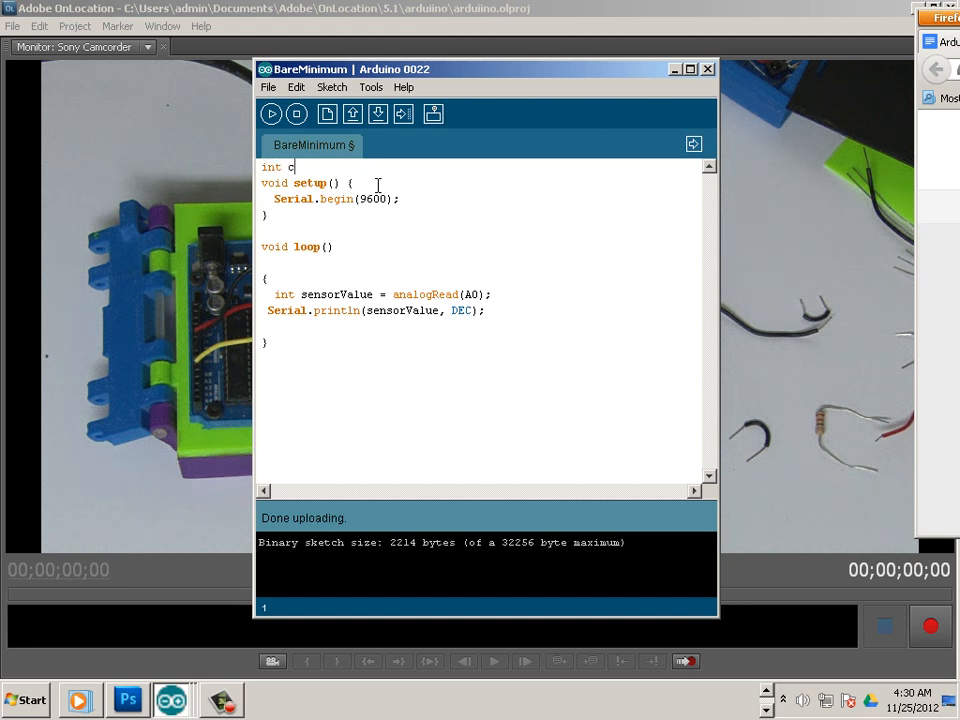
type("ount =")
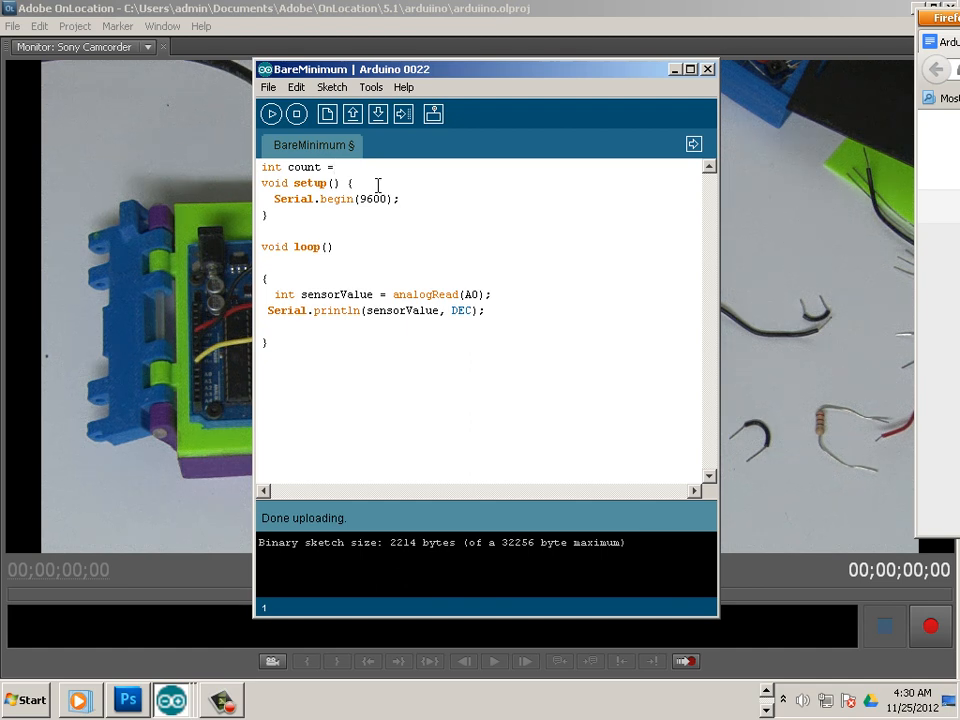
type("0;")
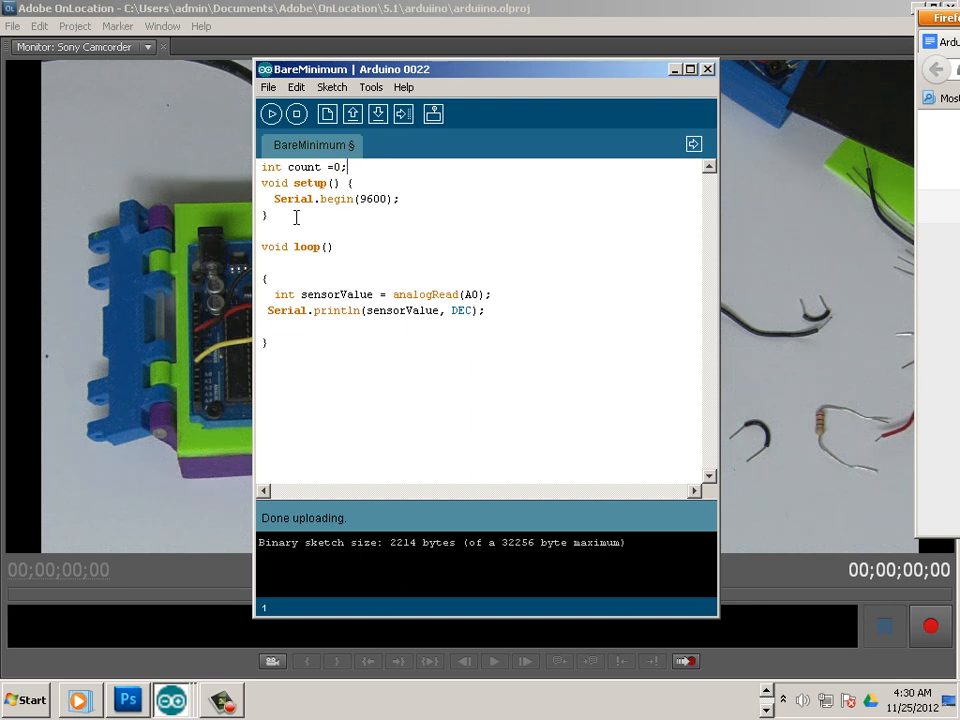
mouse_move(308, 282)
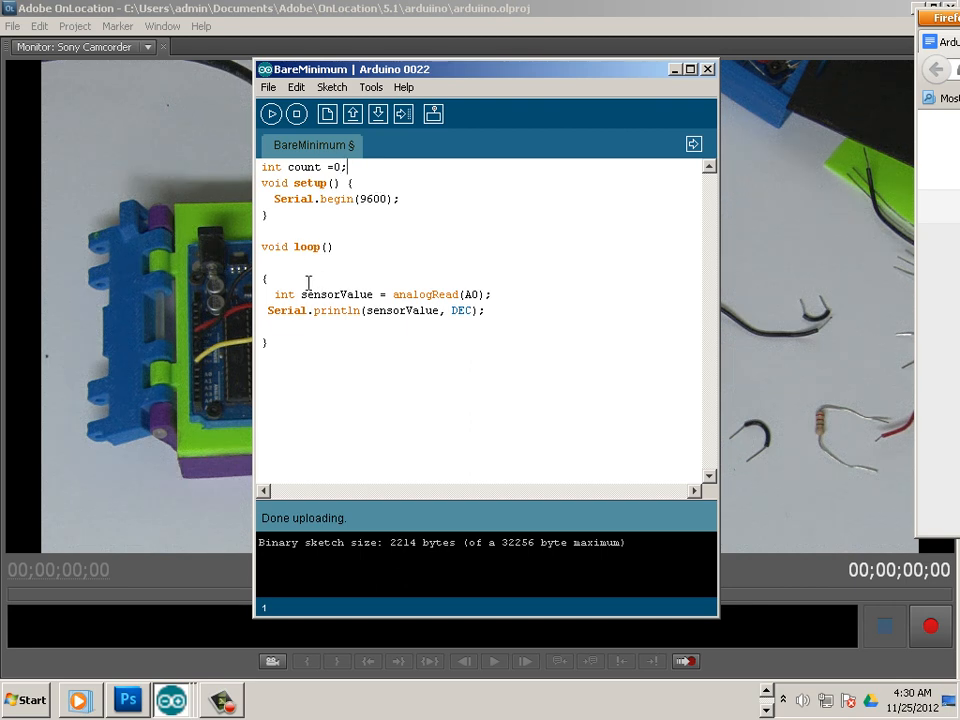
Step: Add a 'count ++;' line on a blank line above the print statement
key("Return")
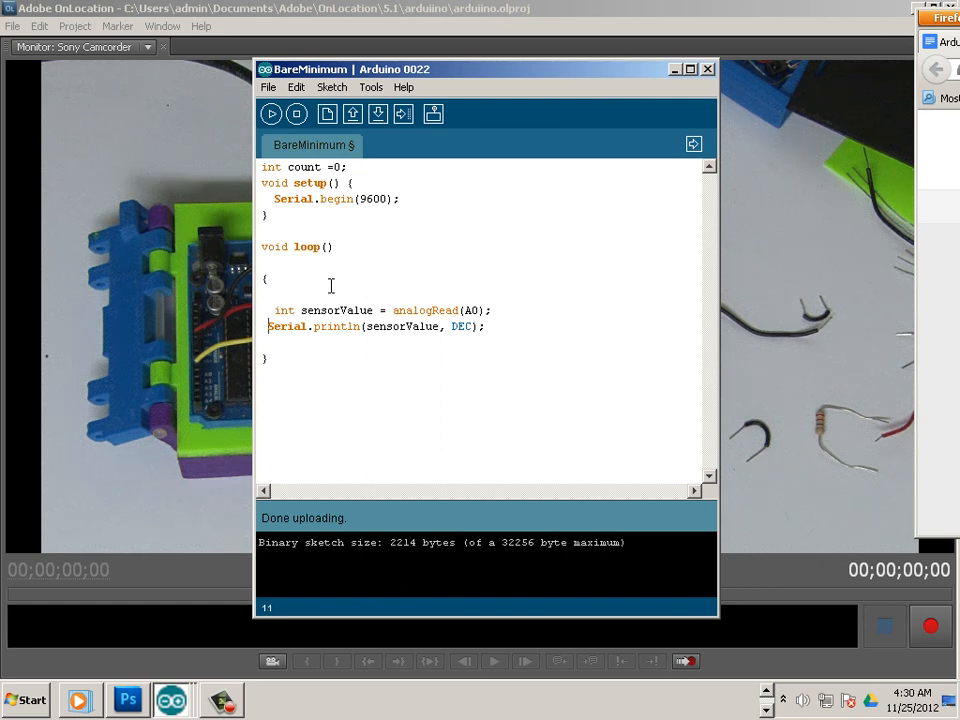
key("Return")
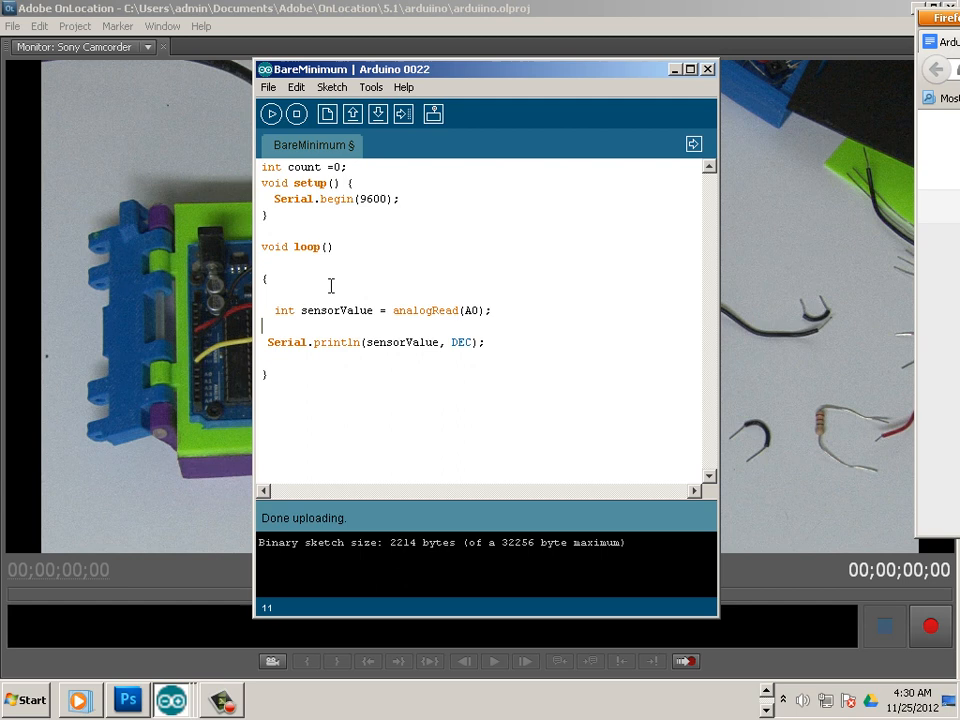
type("count")
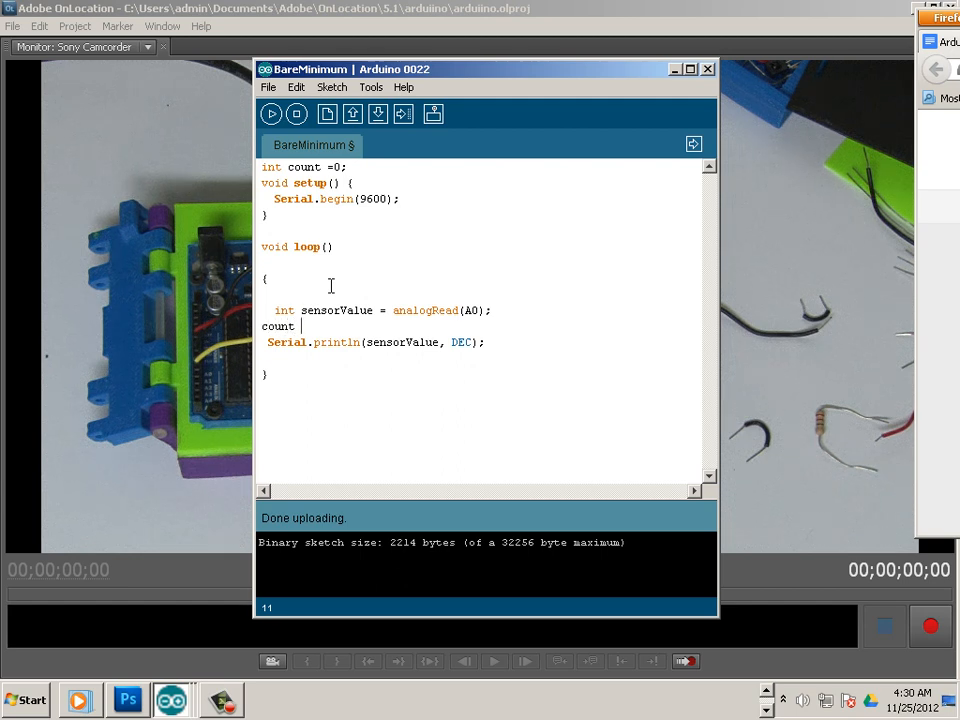
type("++;")
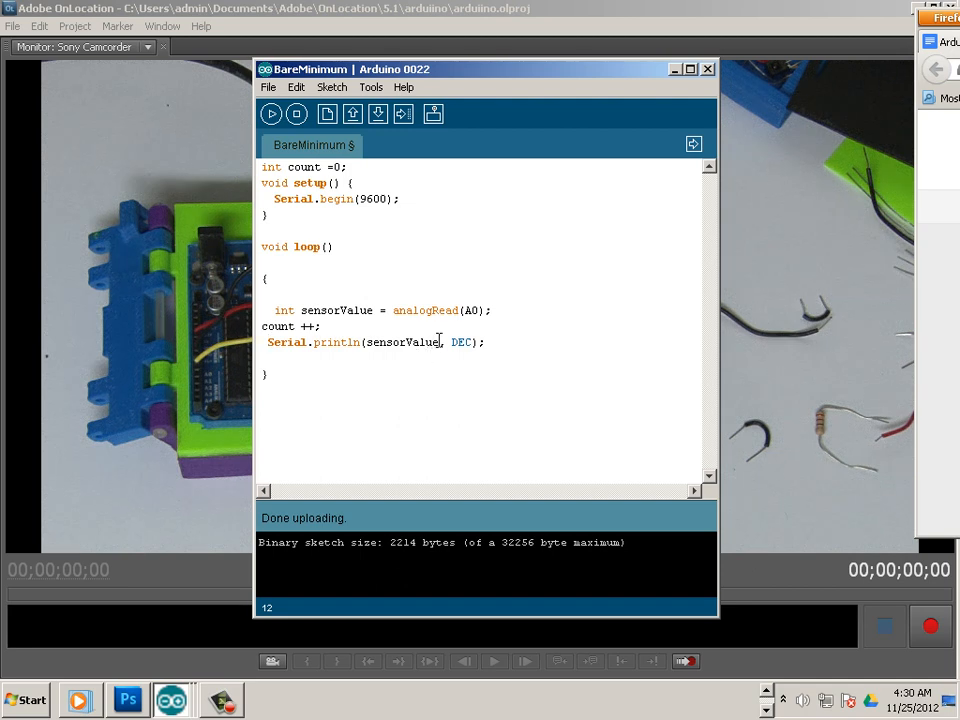
Step: Replace sensorValue with count in the Serial.println statement
double_click(406, 342)
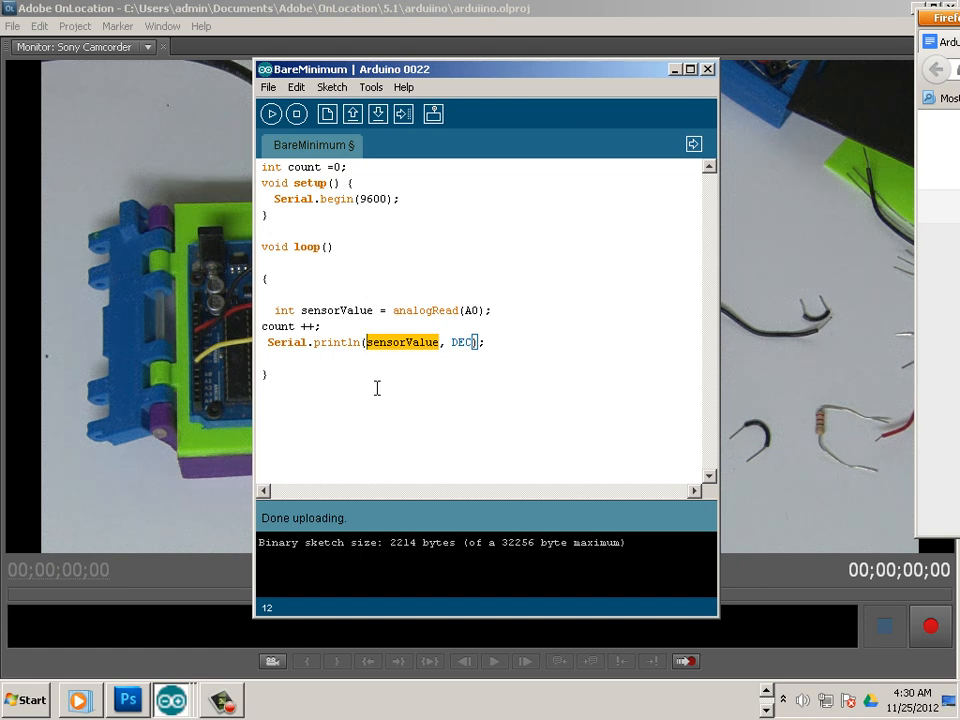
type("coun")
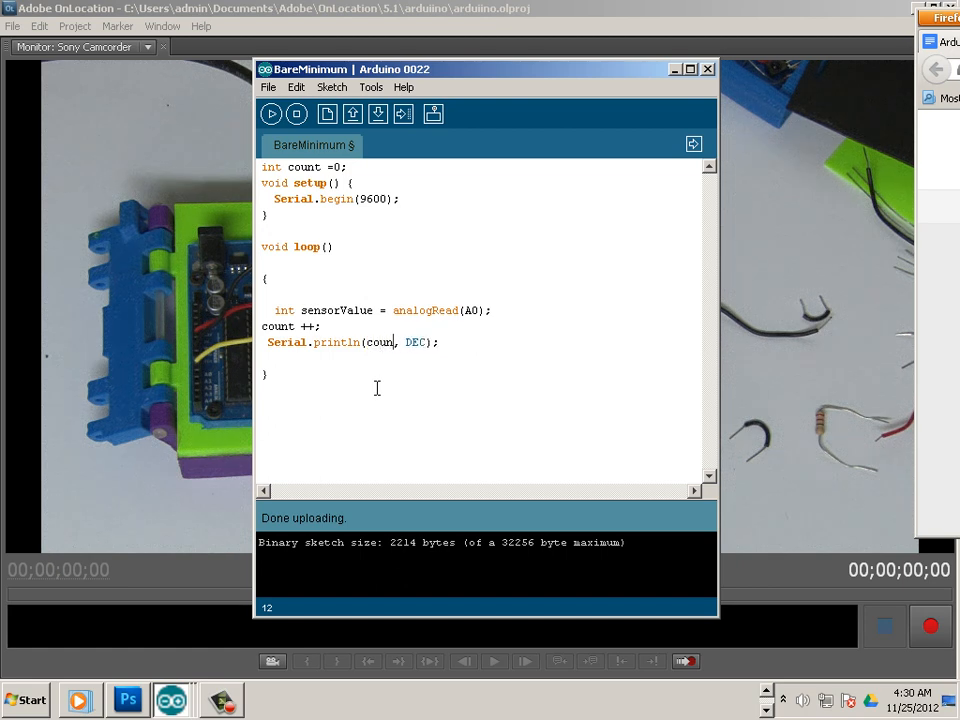
type("t")
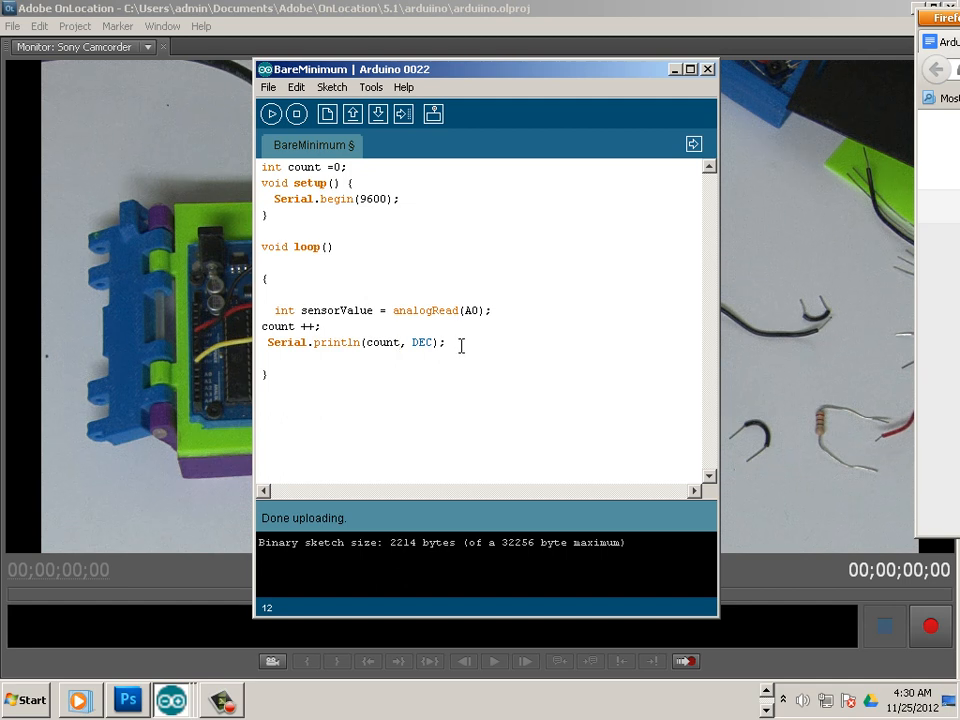
mouse_move(488, 424)
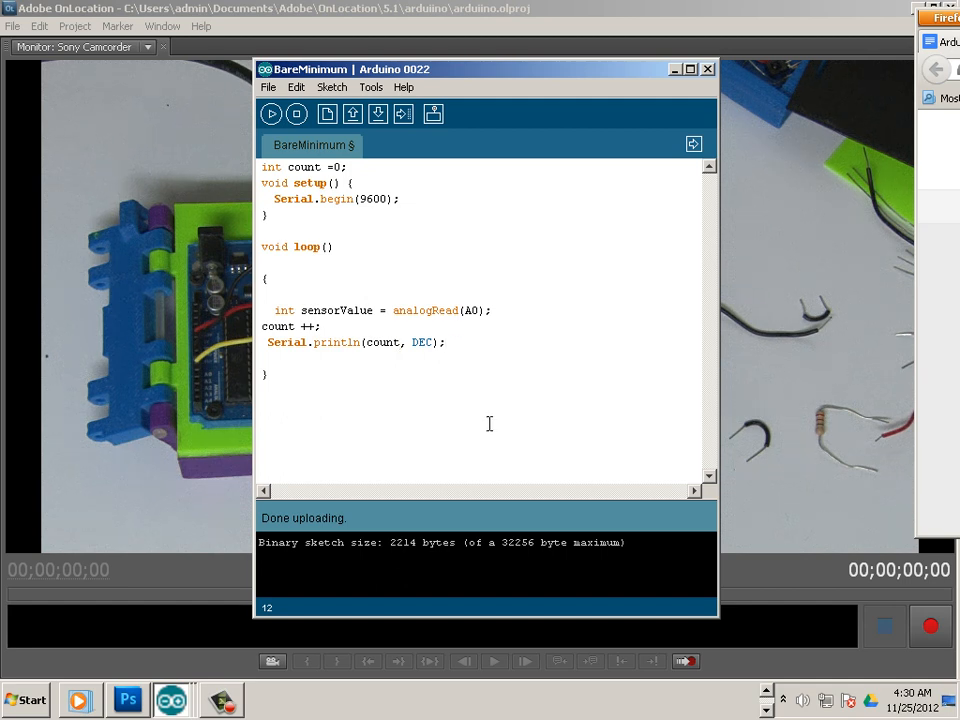
Step: Add 'delay(1000);' on a new line after Serial.println, correcting a mistyped delay
key("Return")
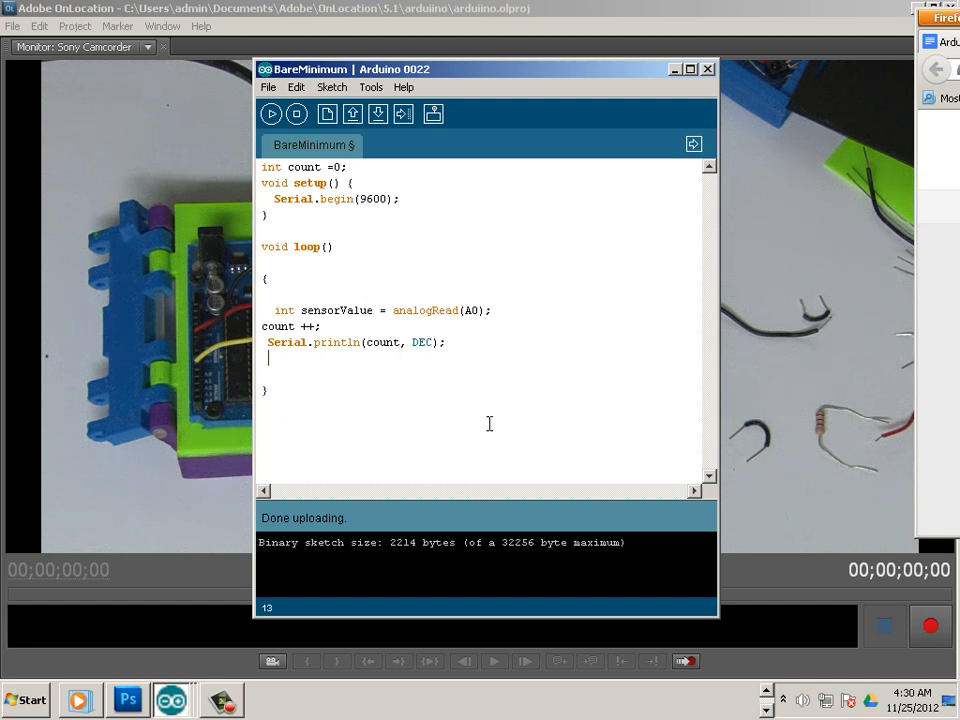
type("de")
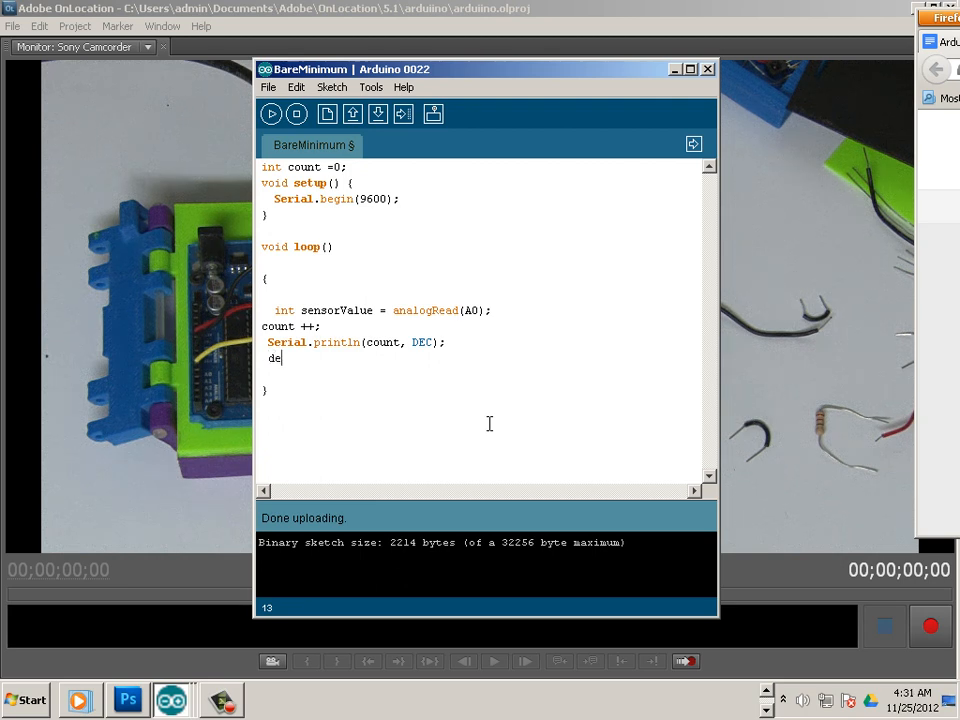
type("Del")
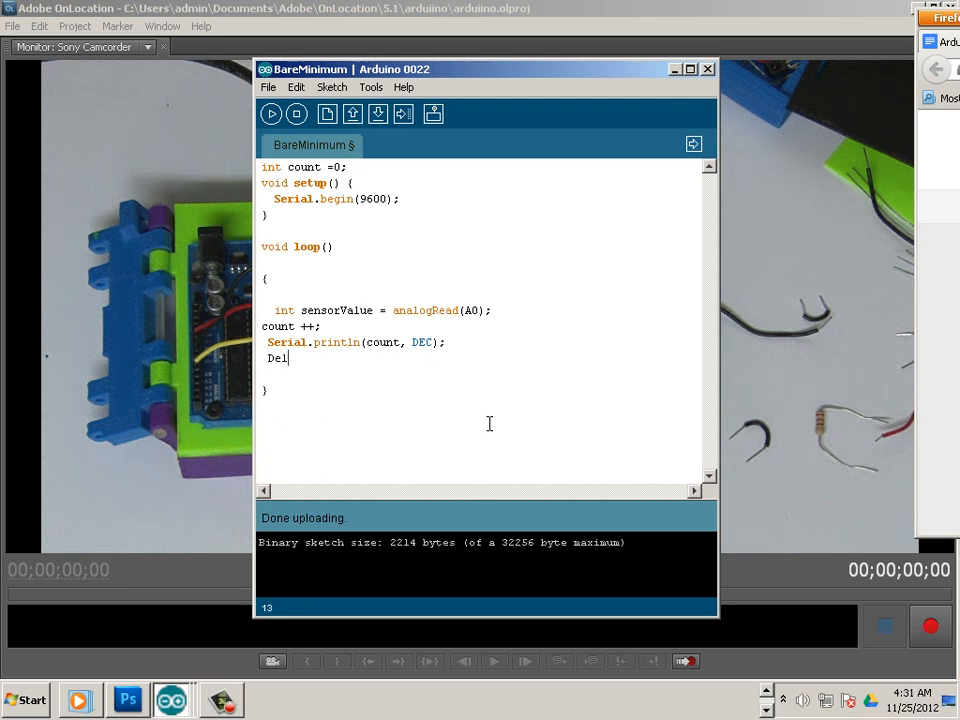
type("a")
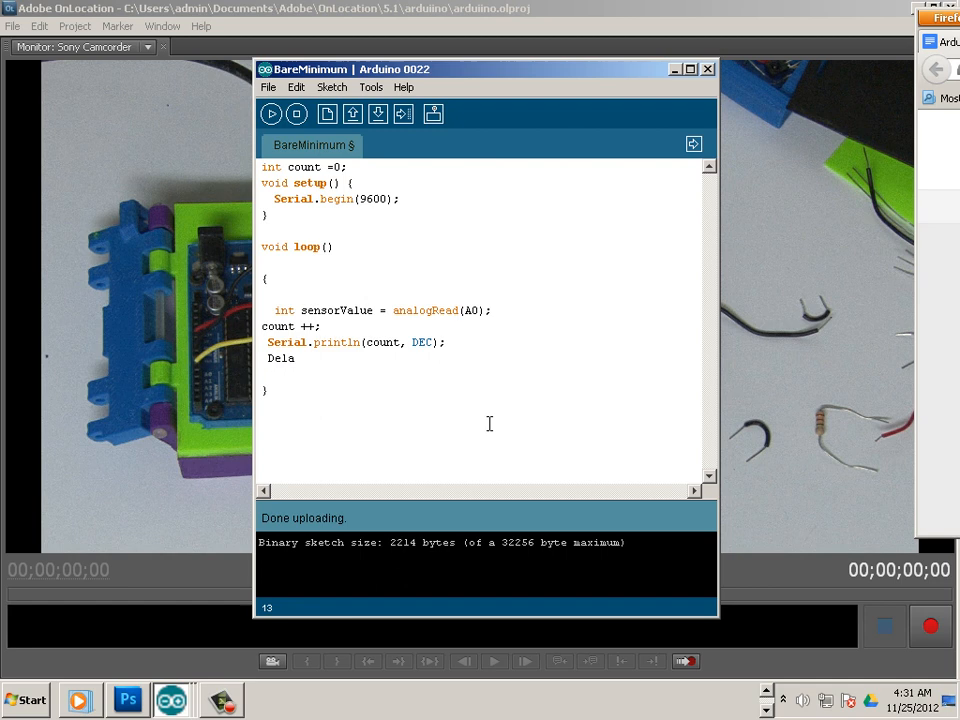
key("Backspace")
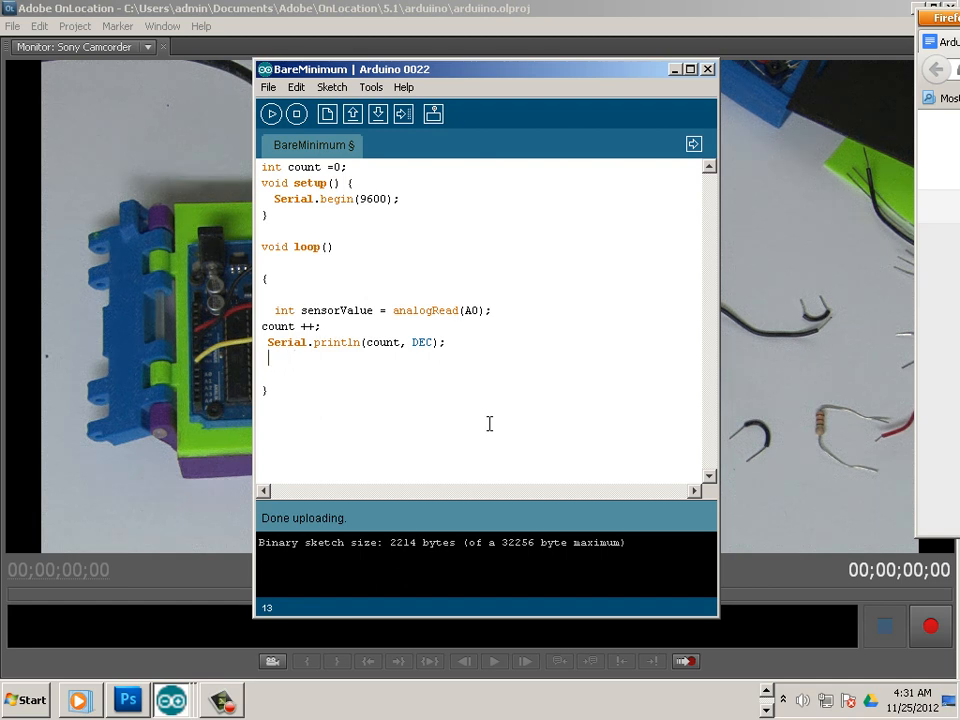
type("delay")
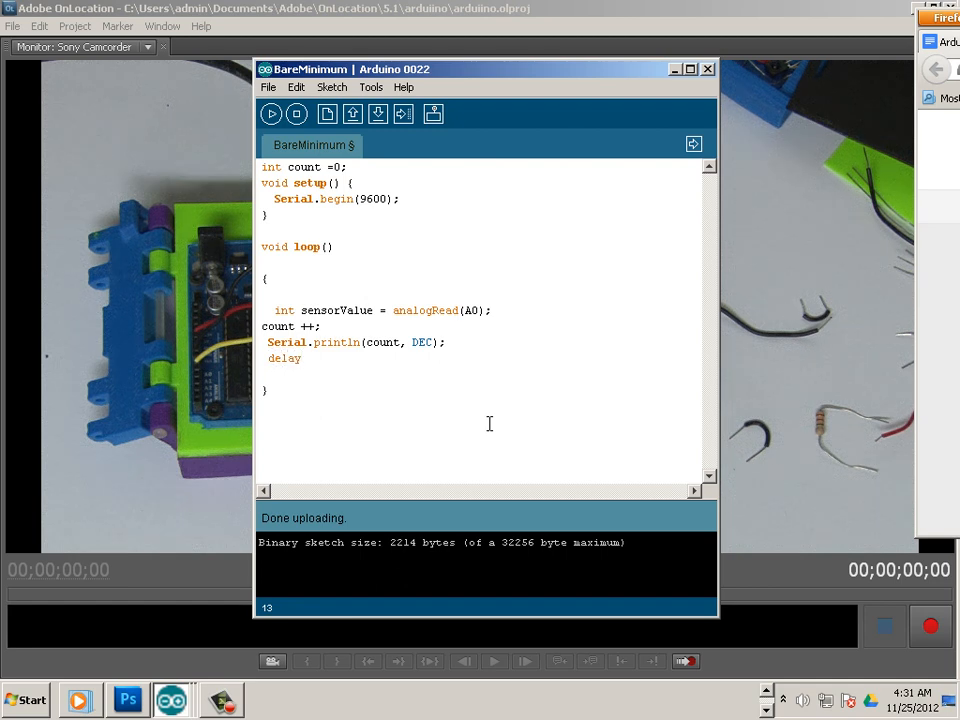
type("(1")
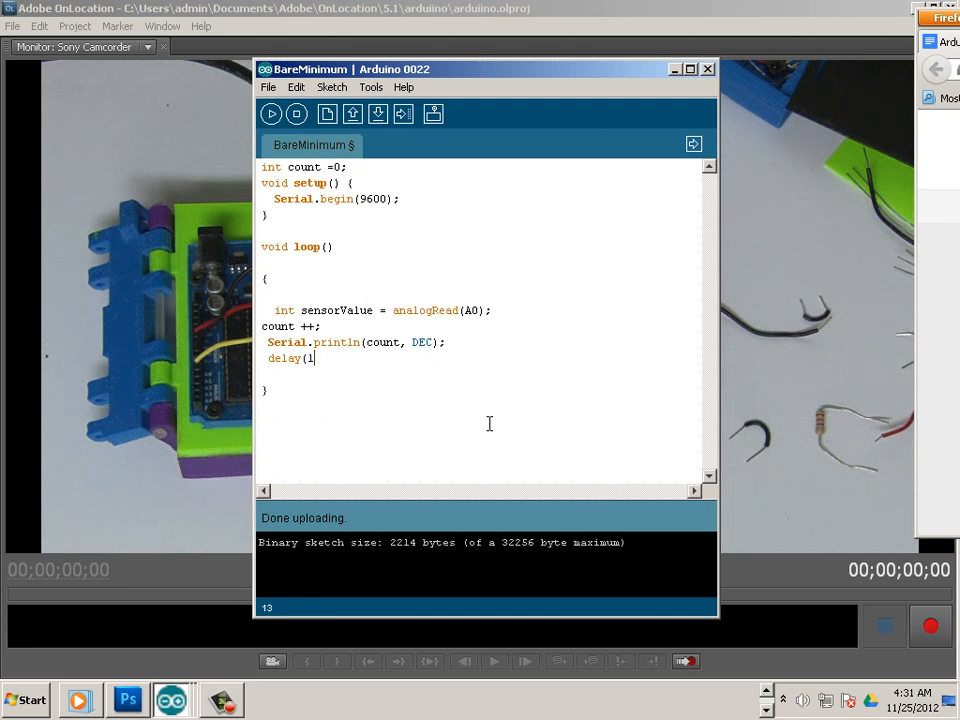
type("000);")
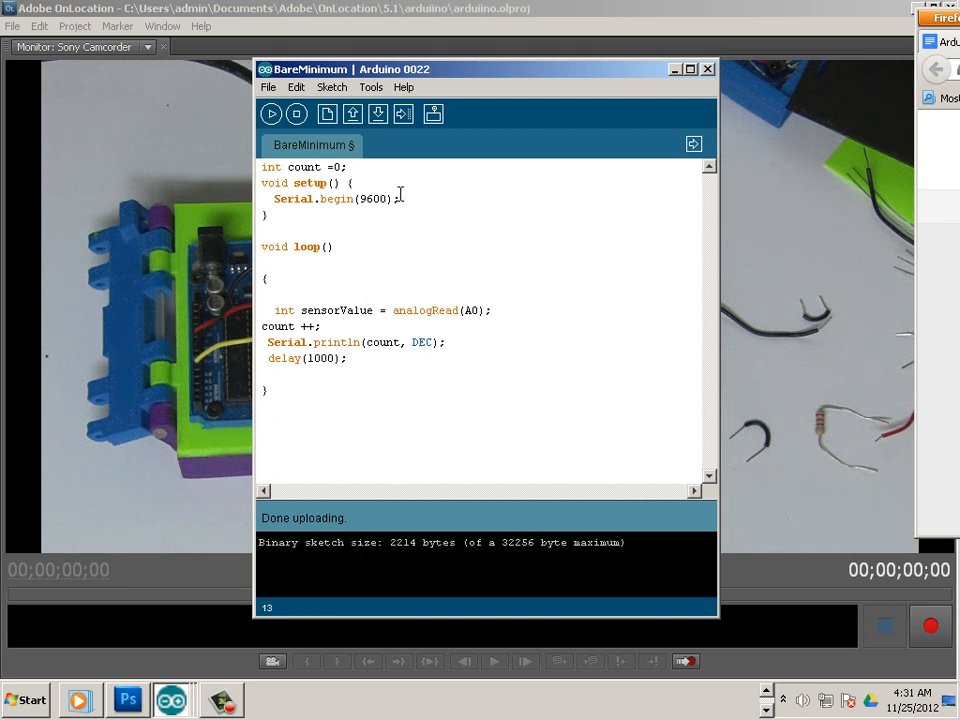
Step: Verify and upload the counting sketch, then show its output in the Serial Monitor
left_click(272, 112)
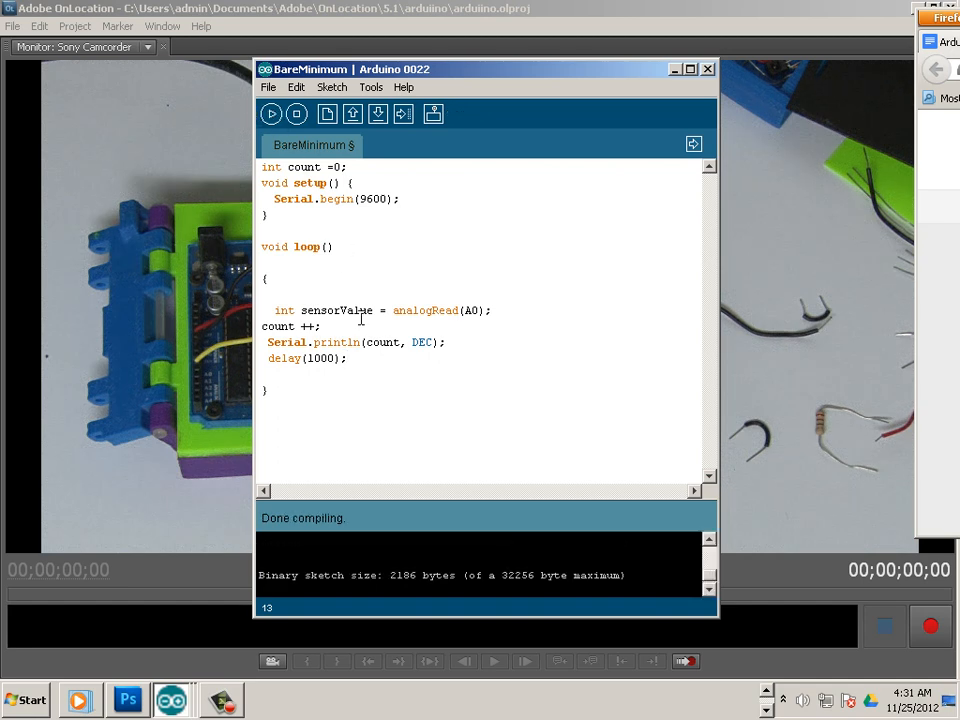
left_click(404, 112)
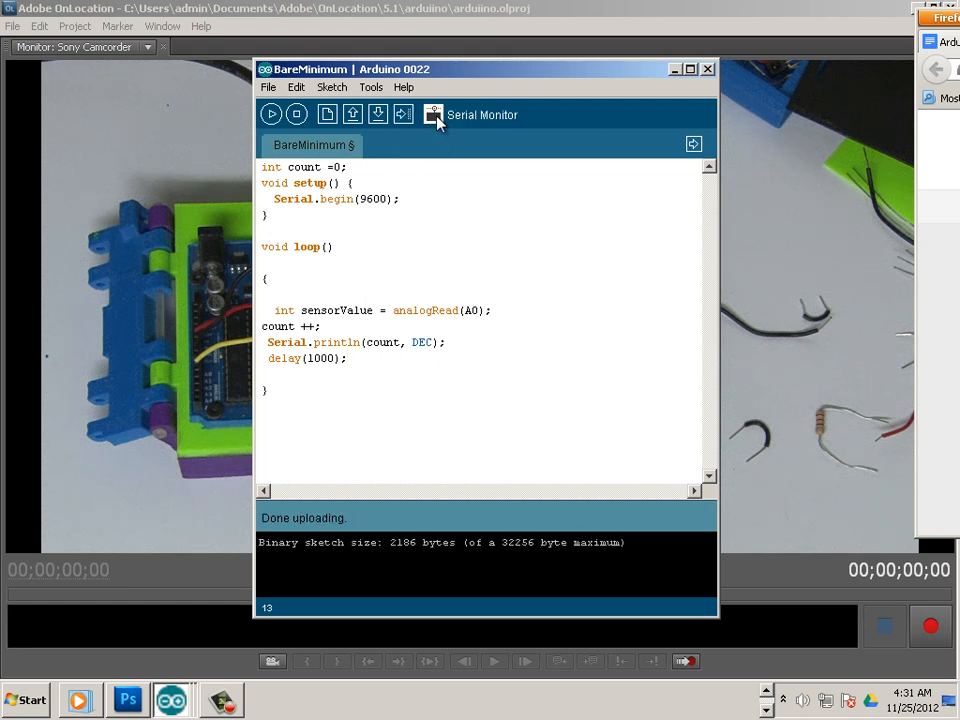
left_click(434, 112)
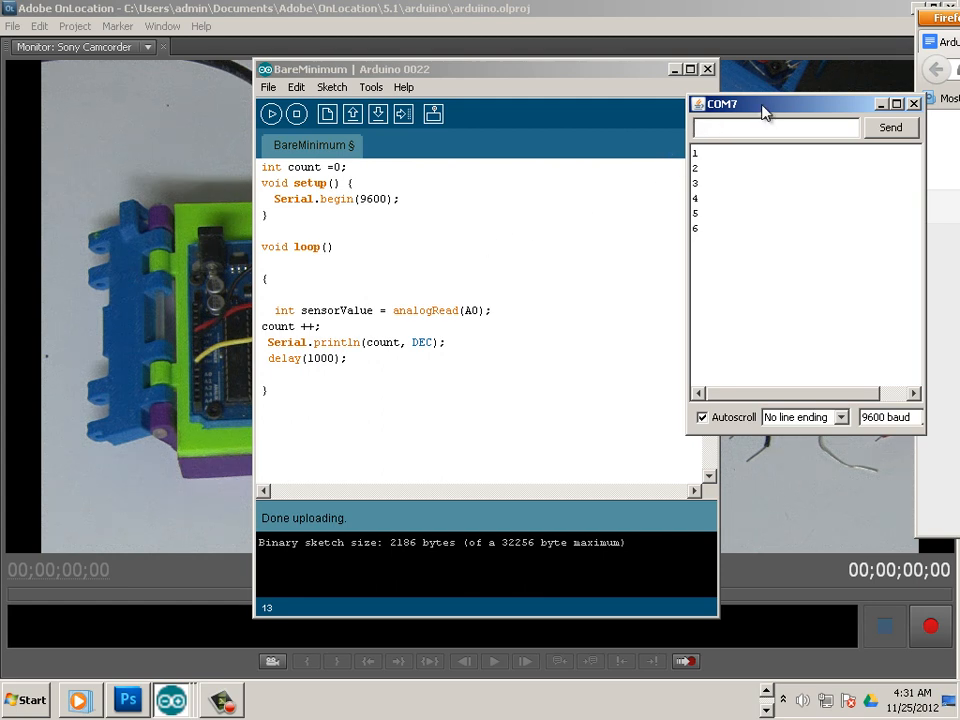
Step: Drag the COM7 Serial Monitor window beside the code to watch the count climb
left_click_drag(760, 104, 540, 148)
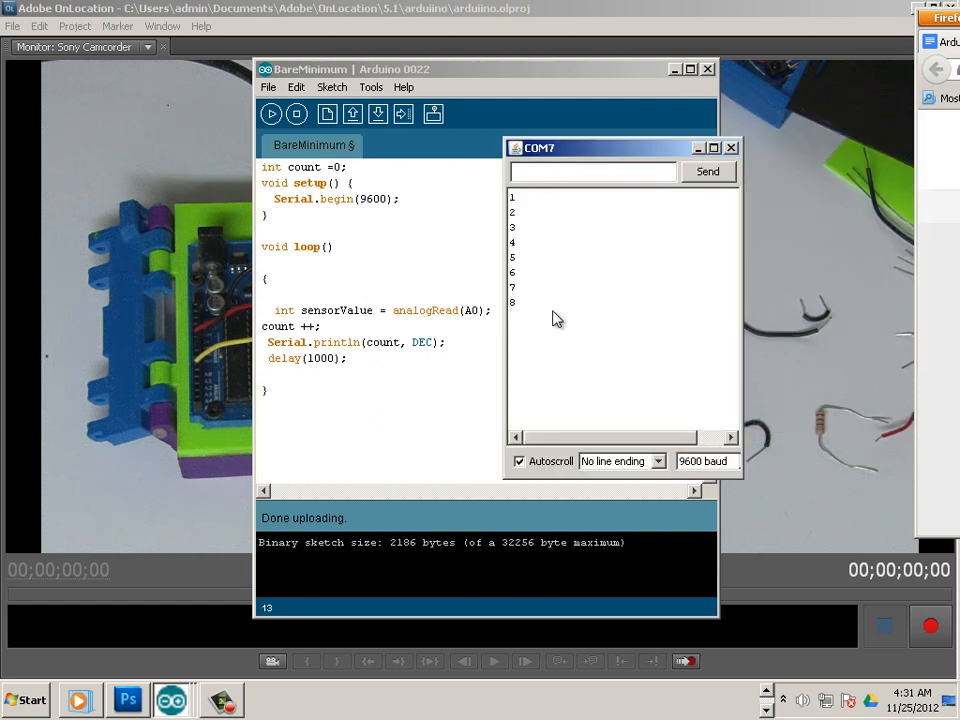